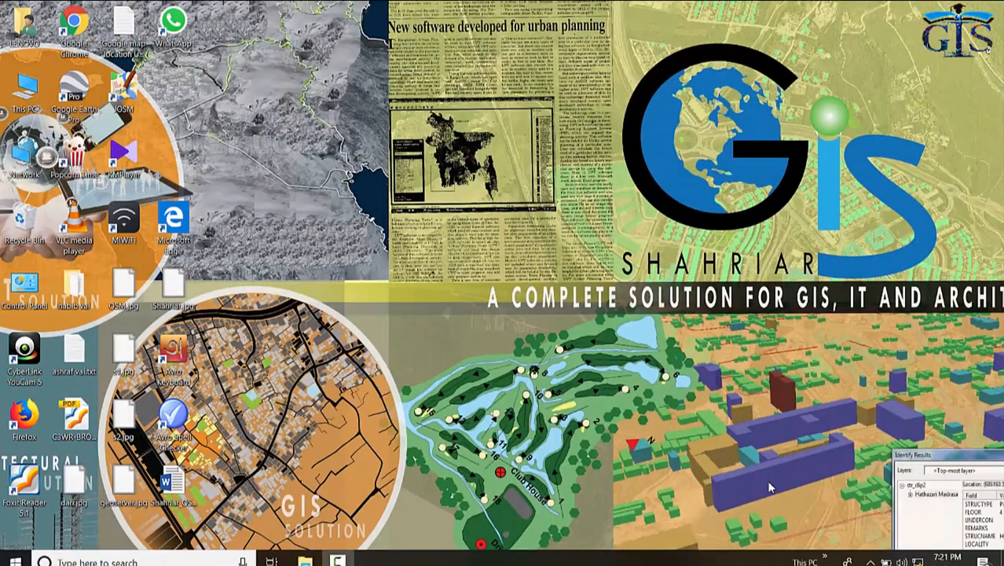
mouse_move(699, 498)
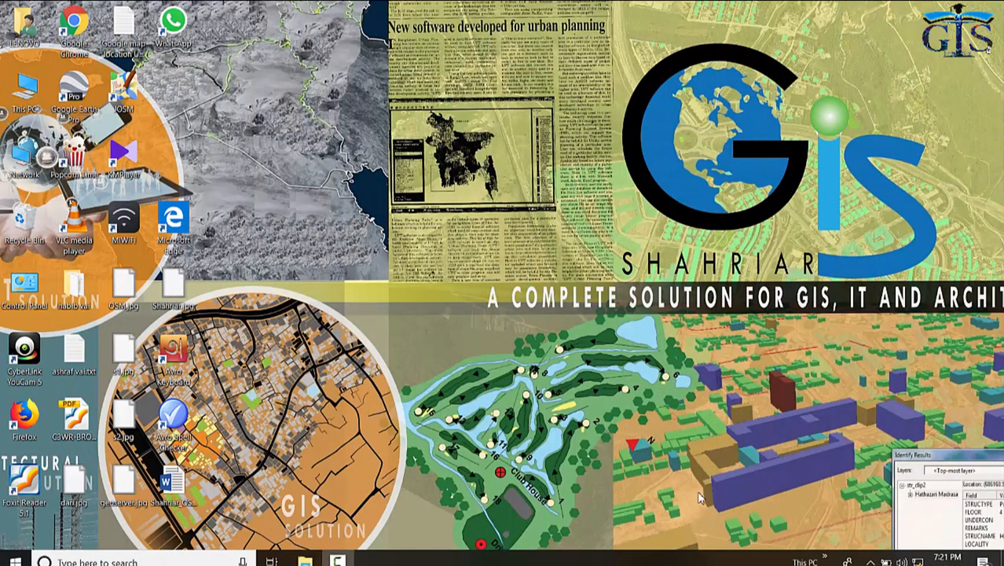
Step: Launch ArcMap 10.1 from the ArcGIS folder in the Start menu
left_click(10, 561)
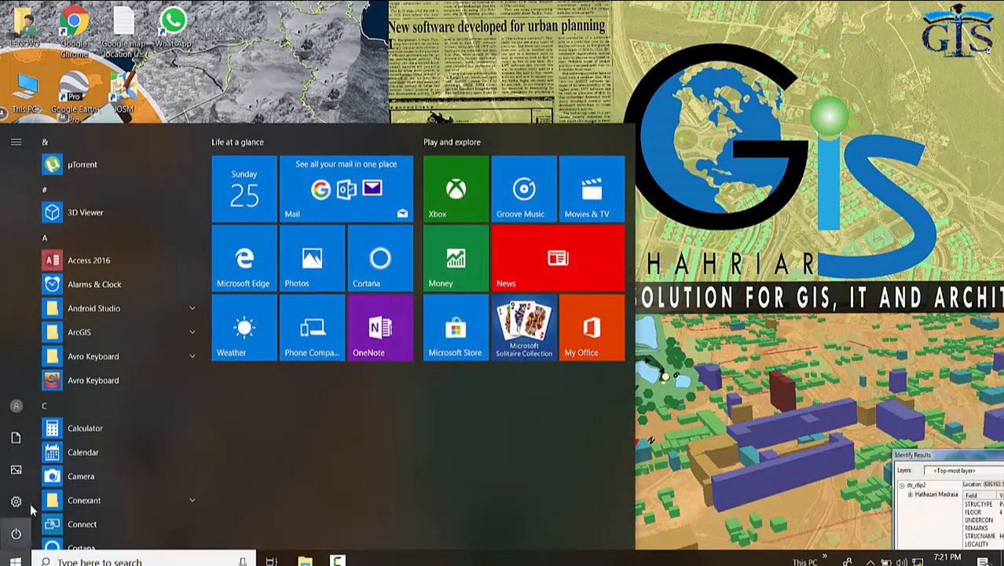
left_click(79, 332)
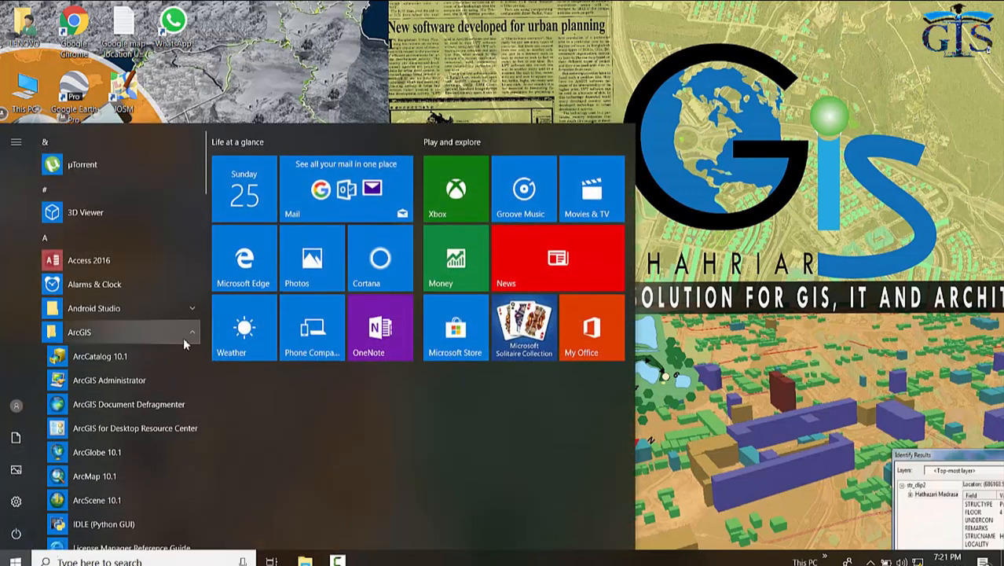
mouse_move(153, 475)
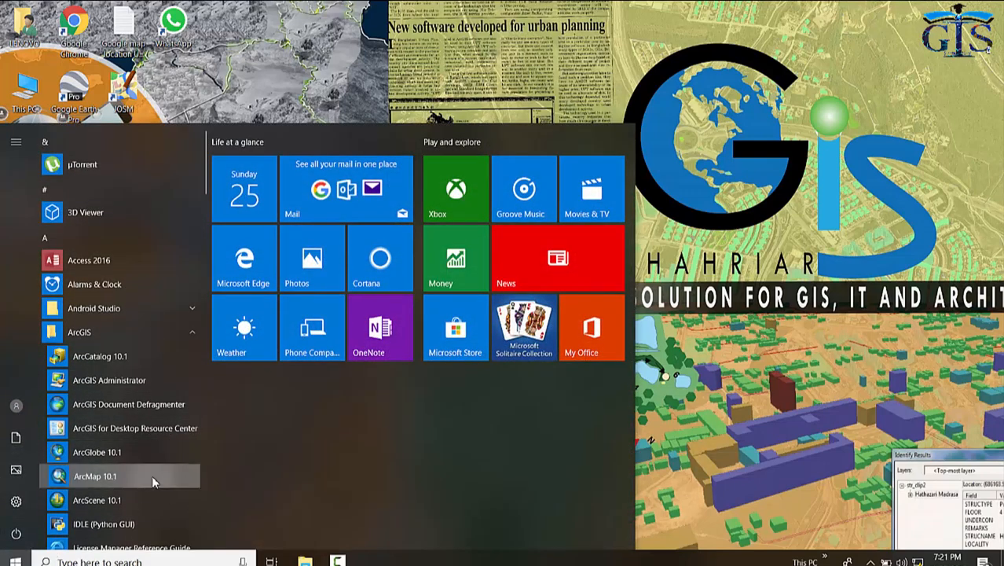
left_click(95, 475)
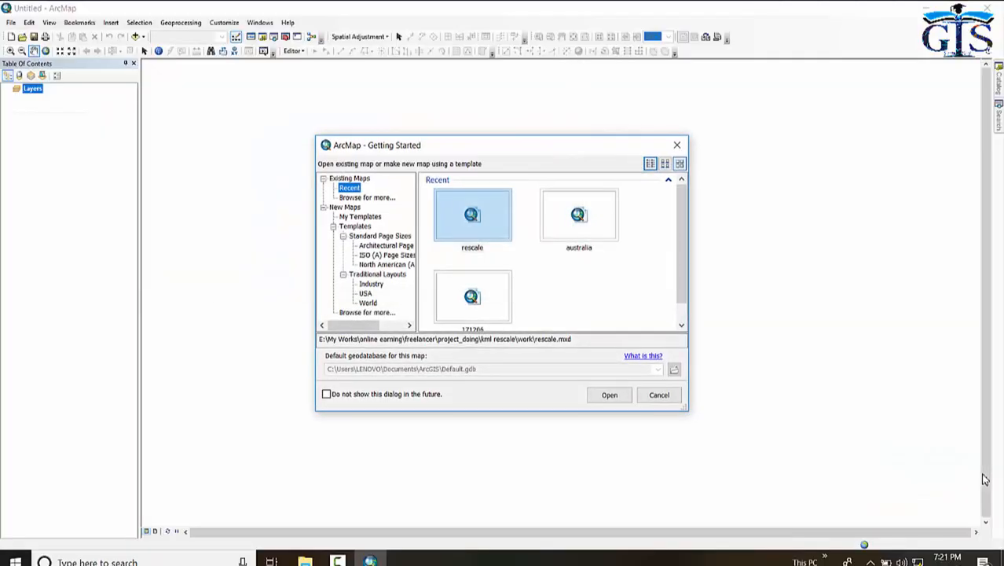
mouse_move(540, 151)
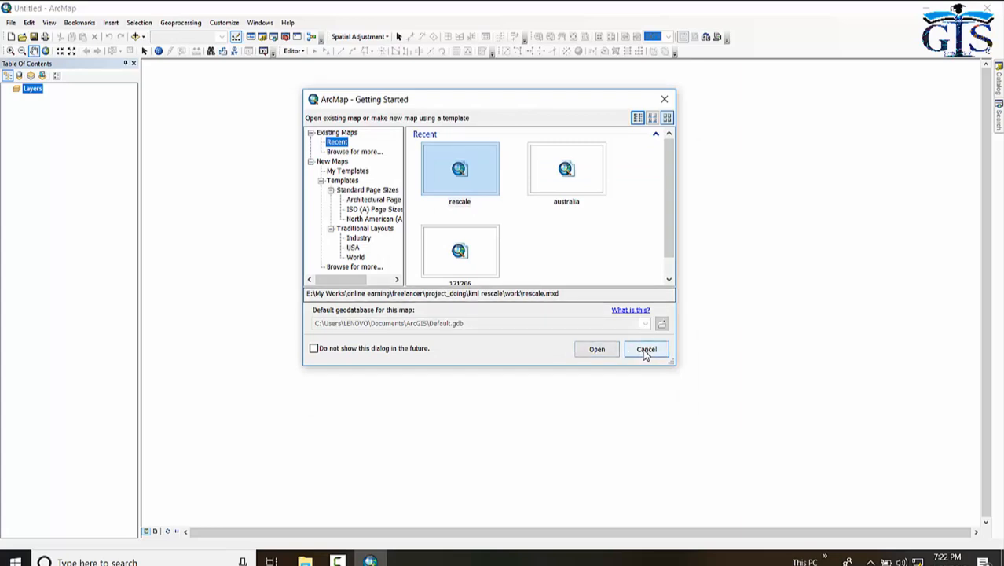
Step: Cancel the Getting Started dialog to work in an empty untitled map
left_click(645, 349)
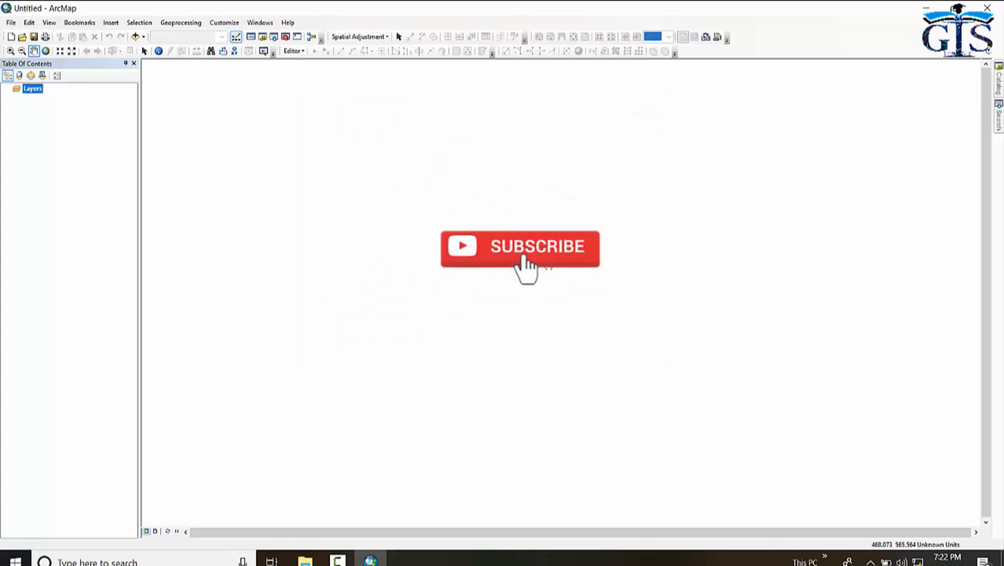
left_click(520, 245)
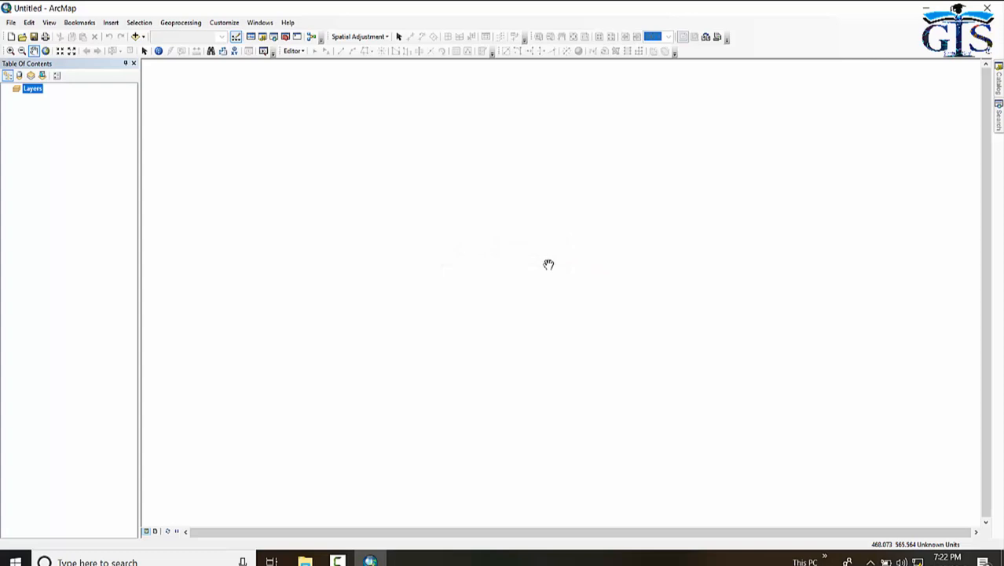
mouse_move(270, 203)
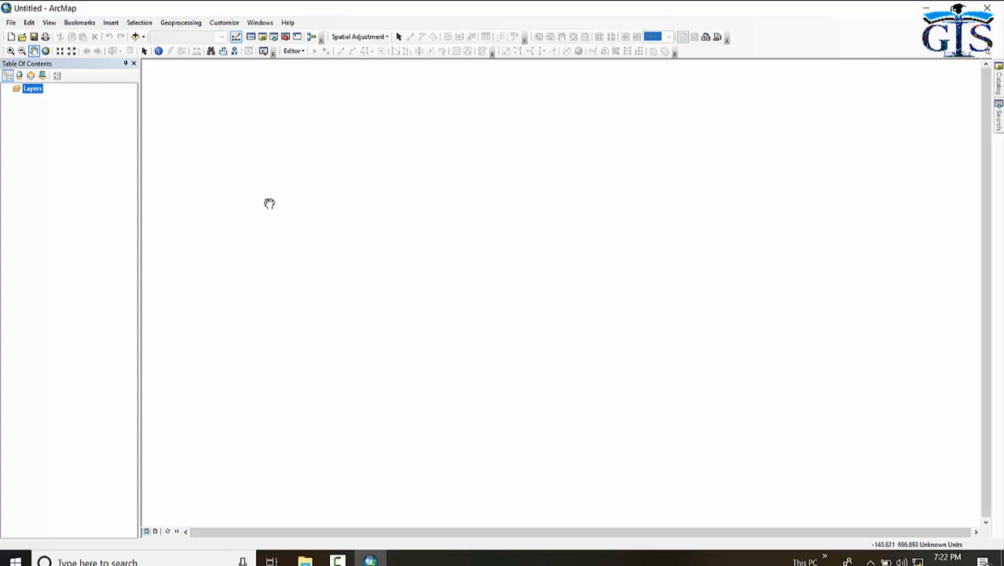
mouse_move(110, 159)
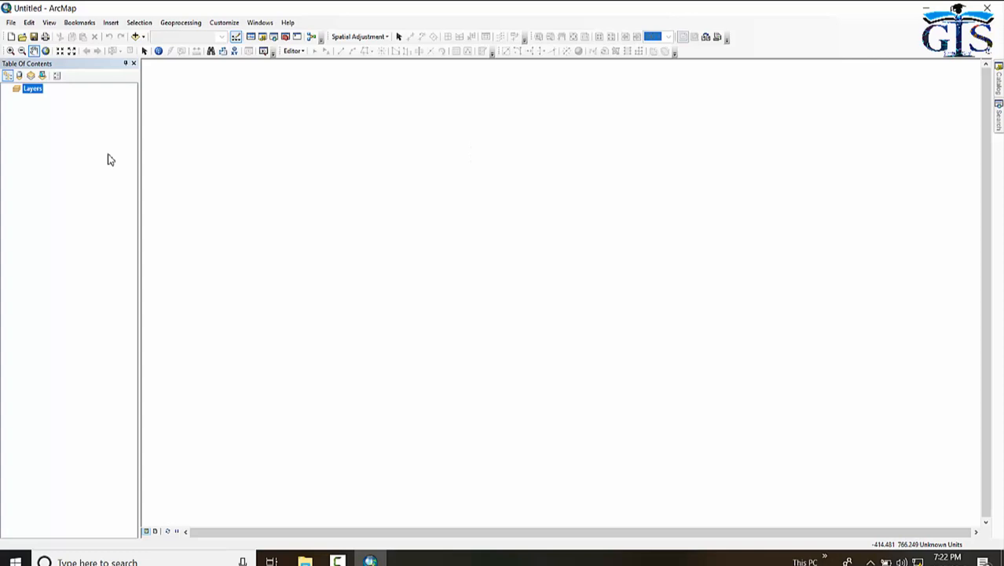
mouse_move(84, 67)
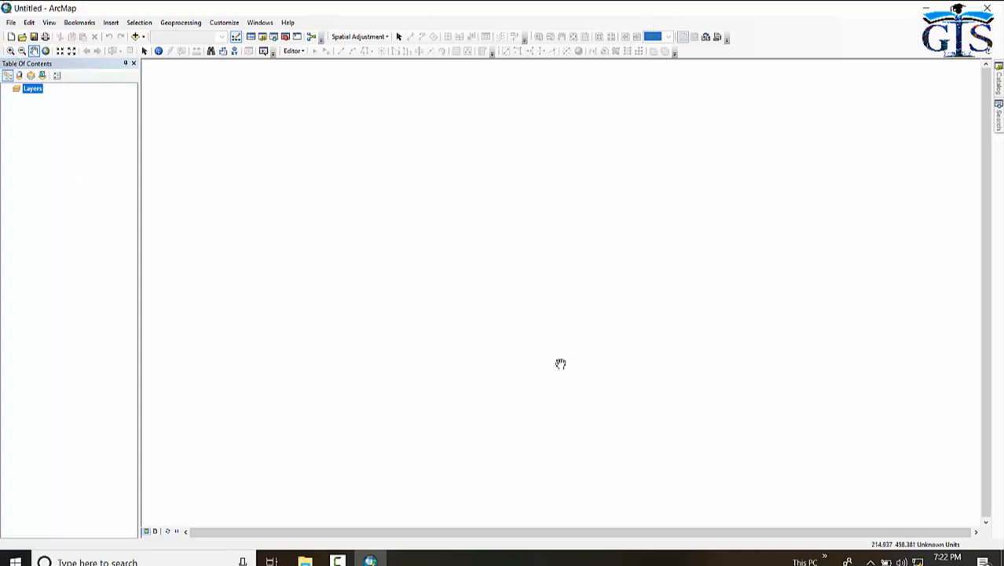
mouse_move(610, 80)
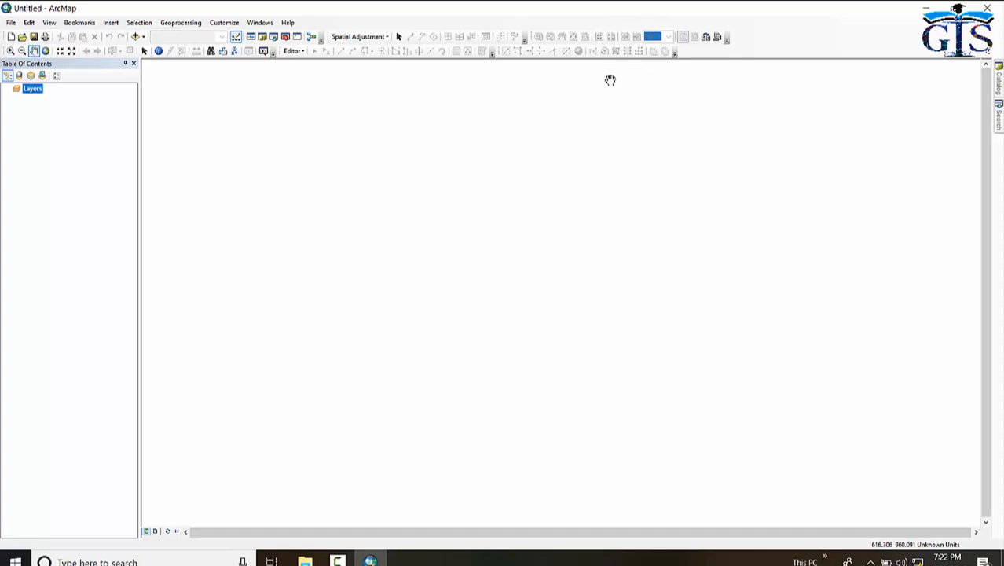
mouse_move(714, 256)
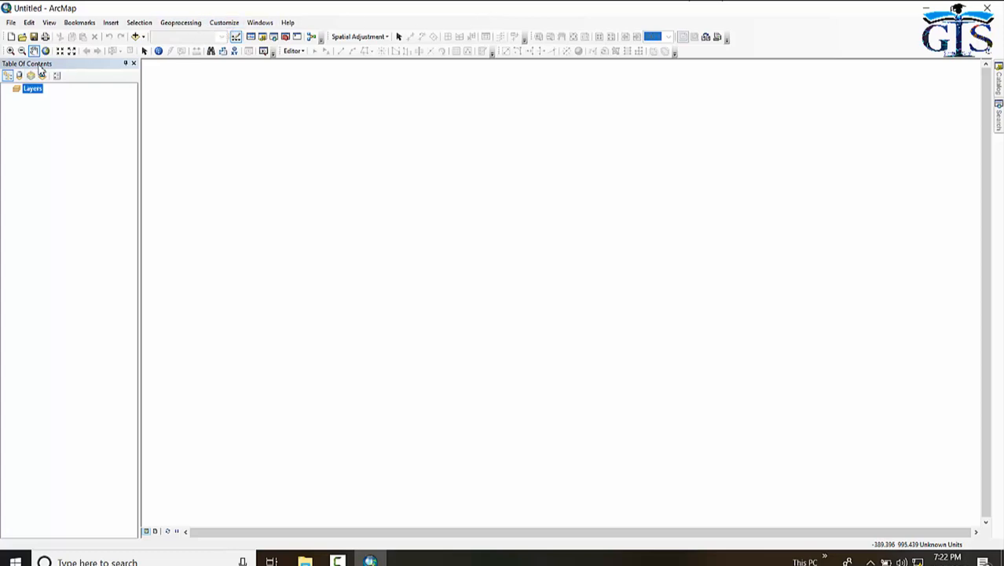
mouse_move(140, 84)
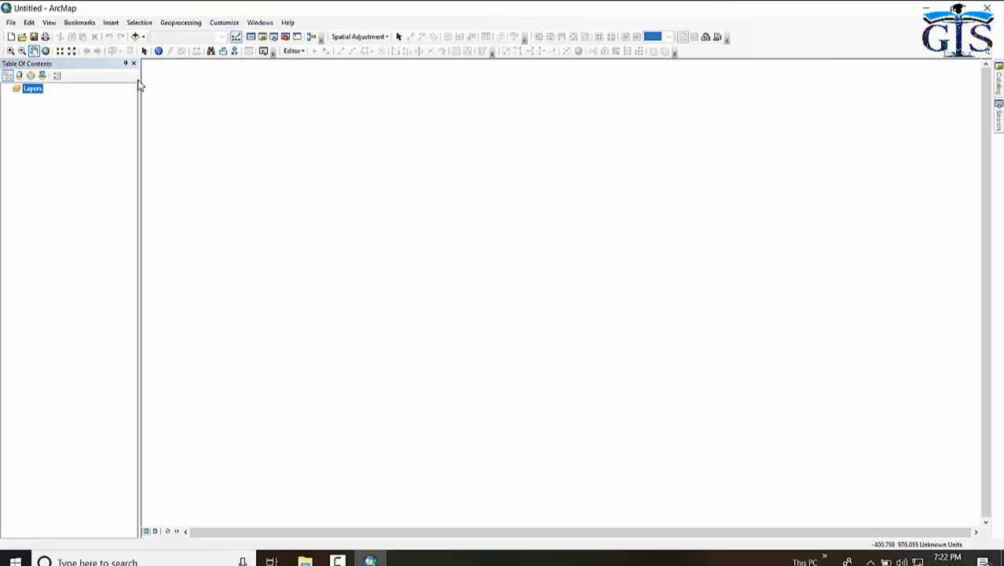
mouse_move(92, 131)
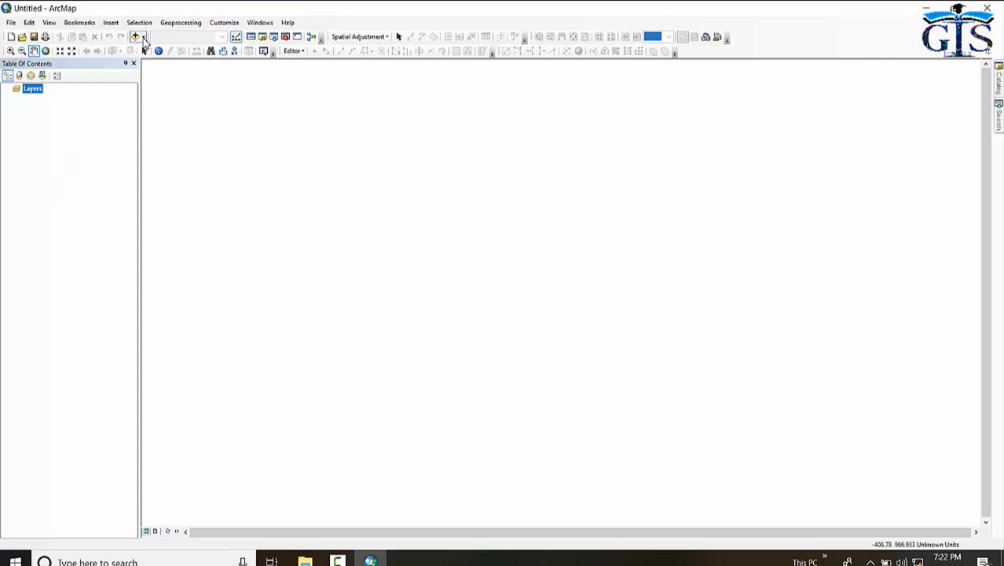
mouse_move(138, 50)
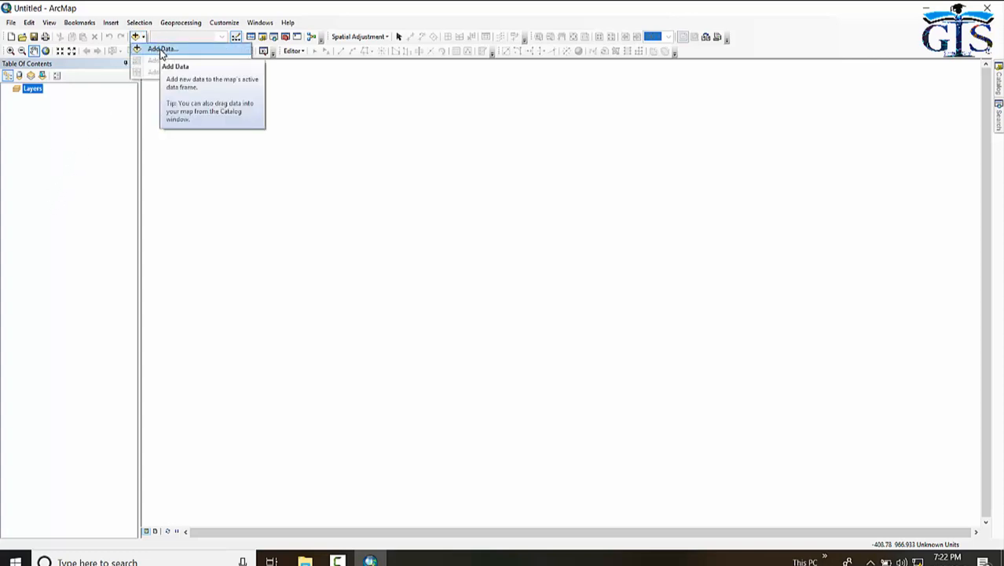
mouse_move(189, 72)
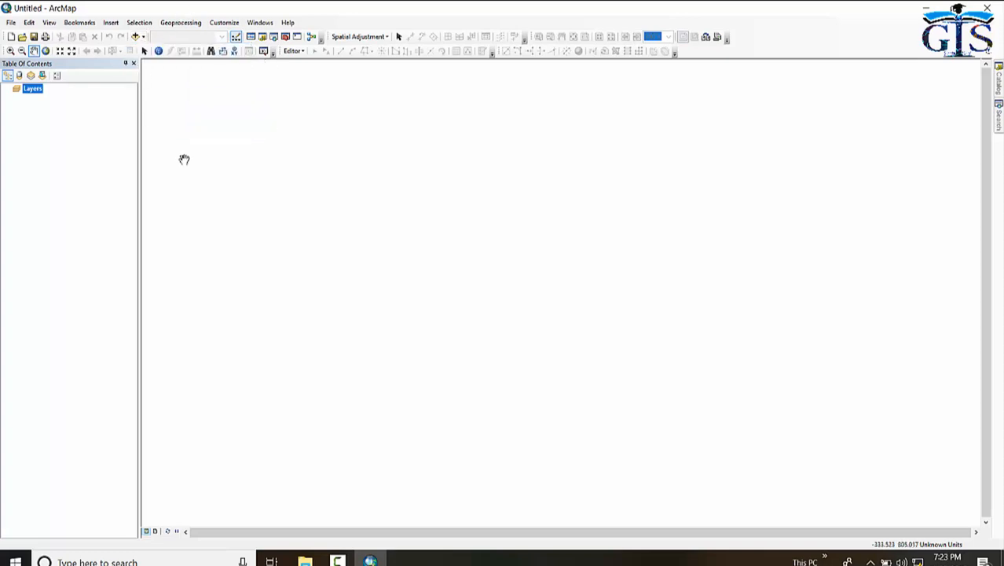
mouse_move(89, 106)
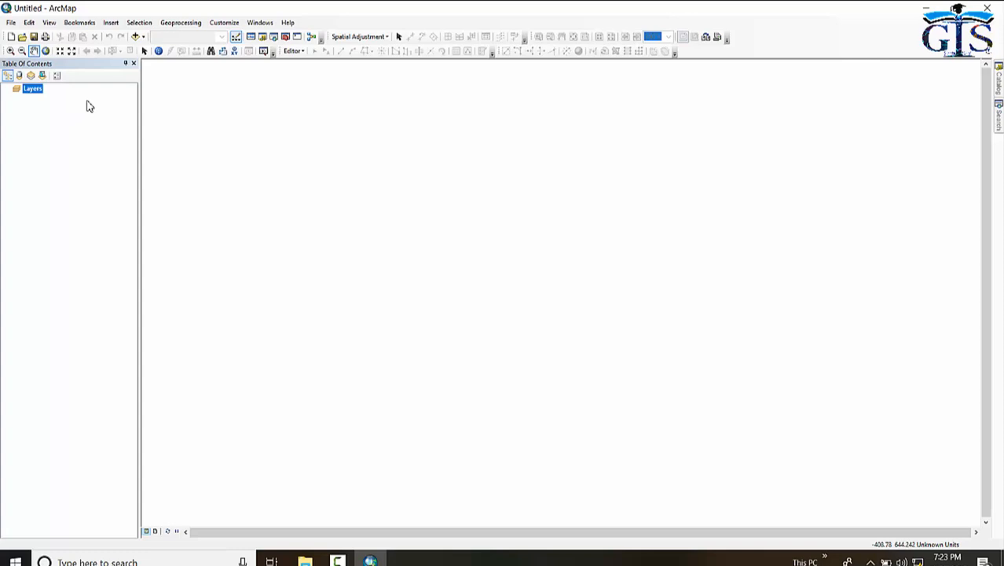
mouse_move(42, 103)
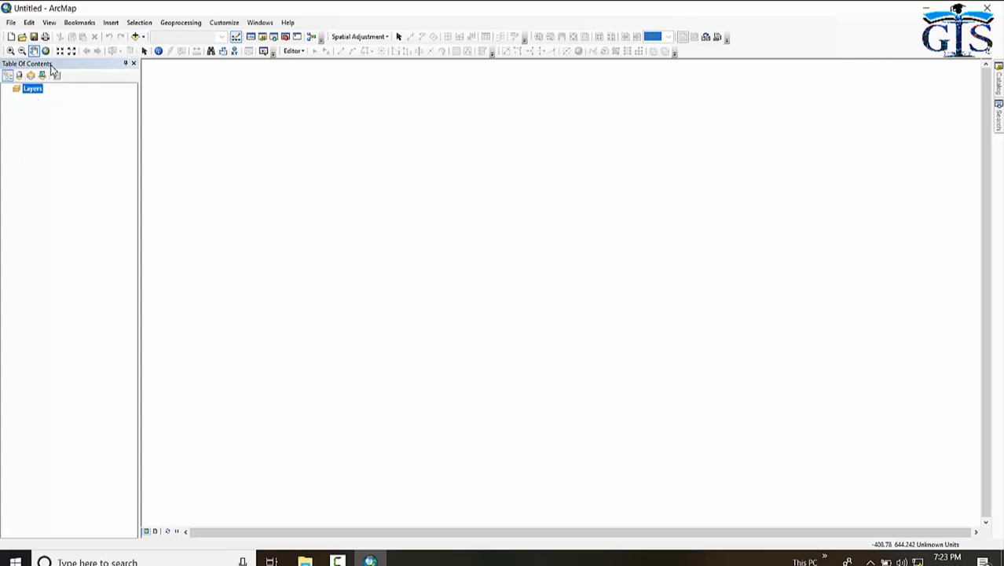
mouse_move(7, 76)
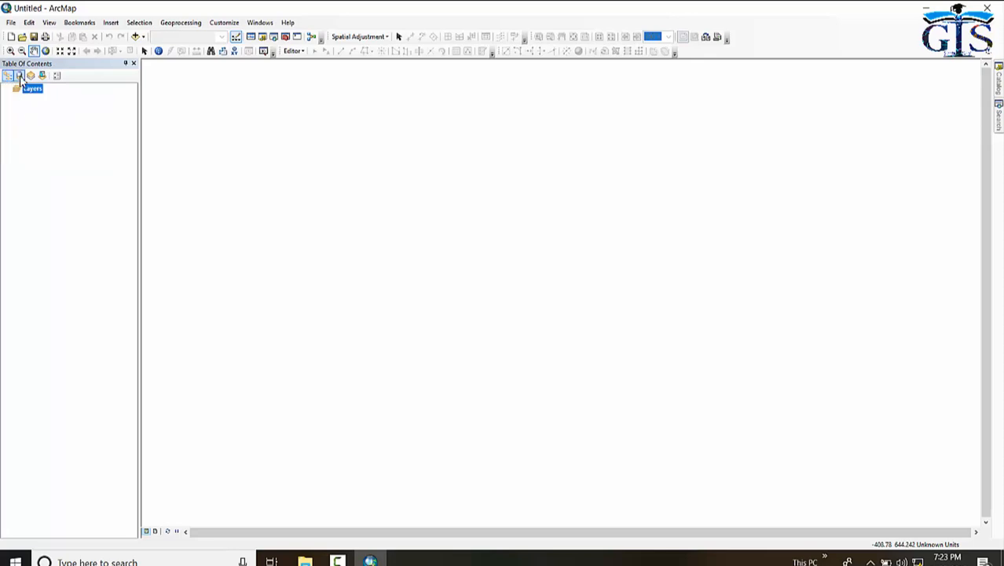
mouse_move(20, 76)
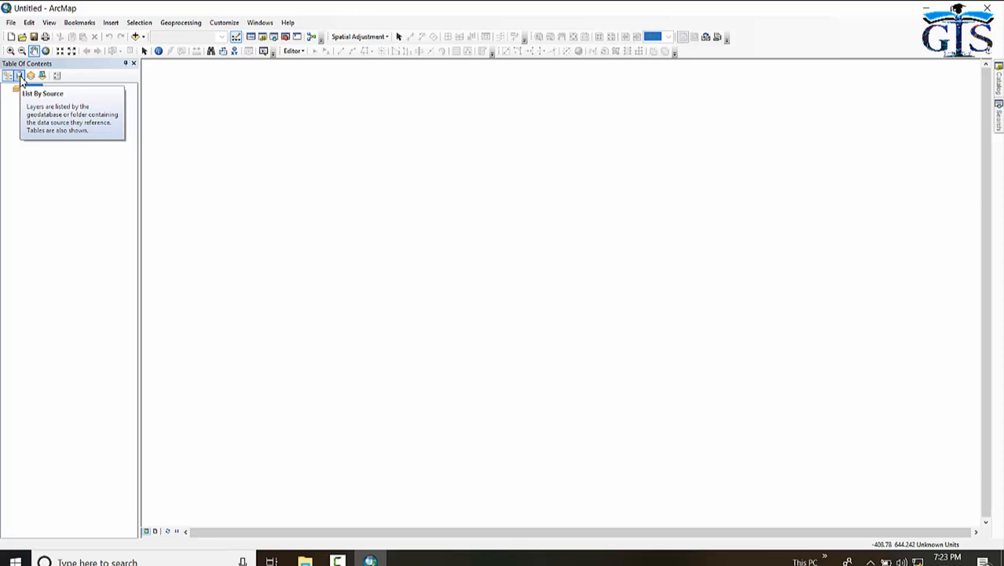
mouse_move(31, 75)
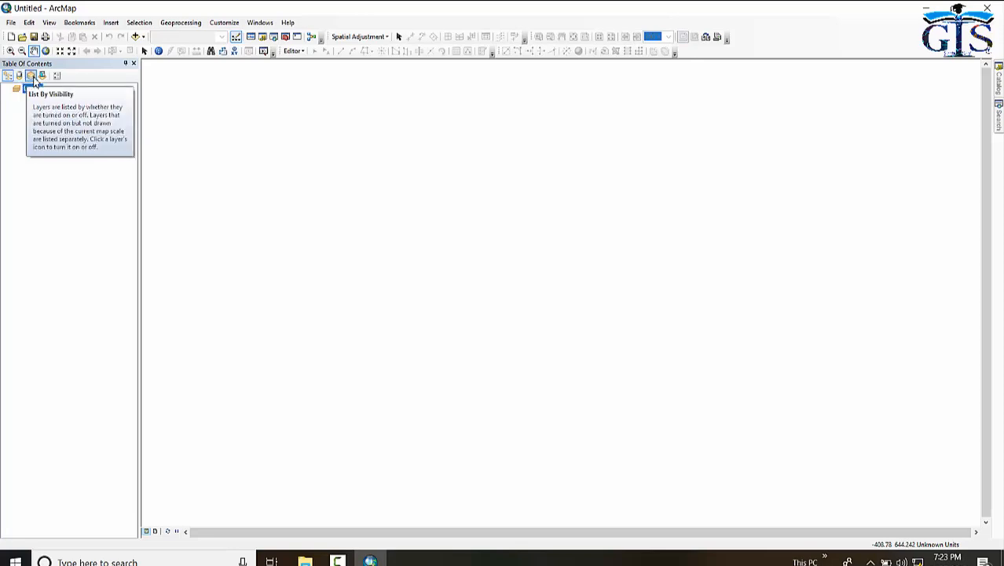
mouse_move(42, 75)
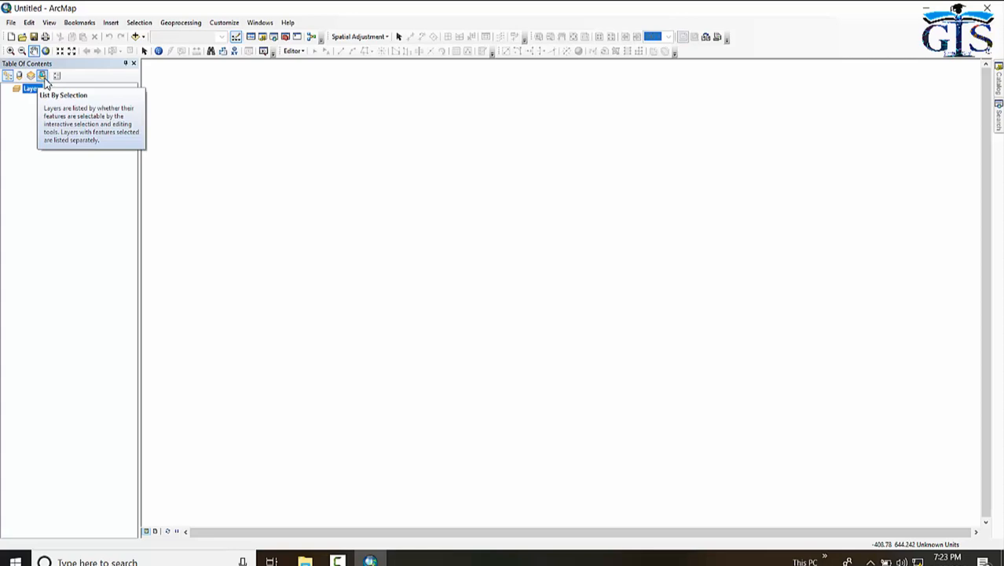
mouse_move(56, 76)
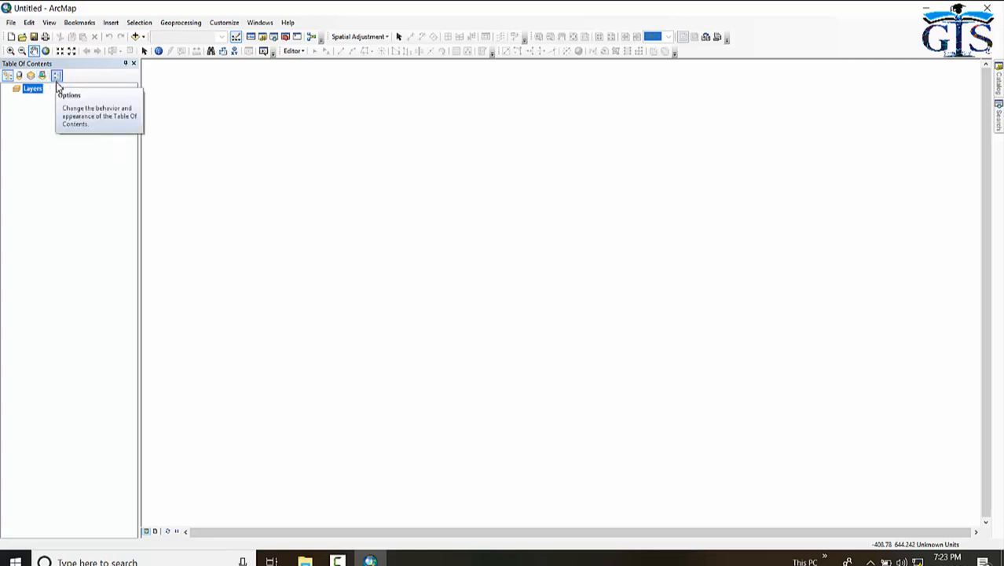
mouse_move(443, 138)
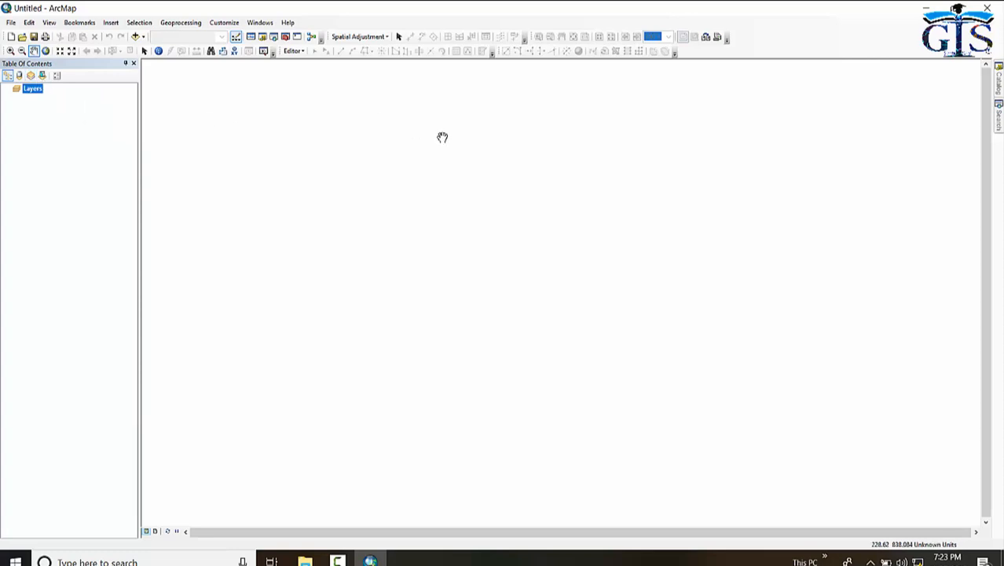
mouse_move(244, 488)
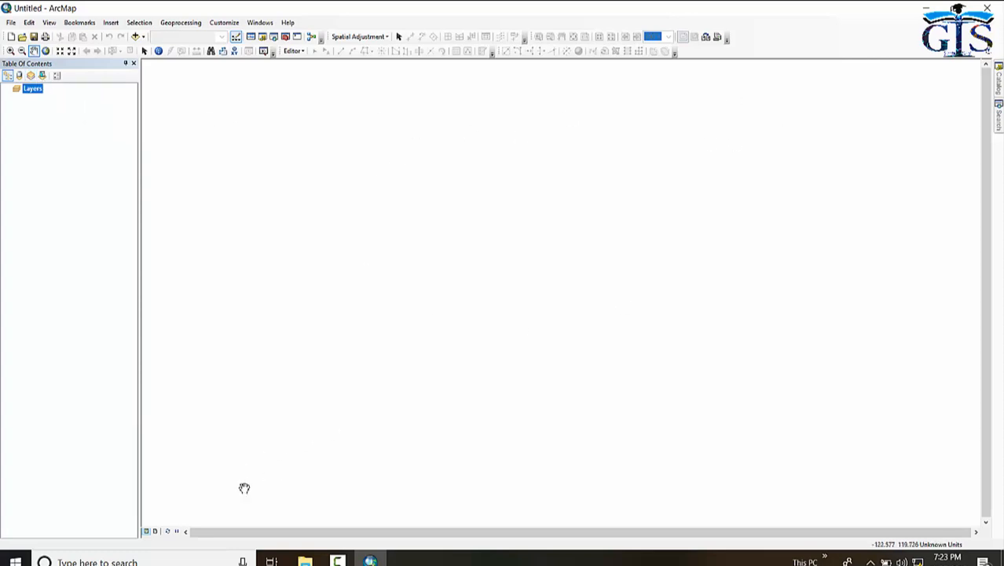
mouse_move(147, 532)
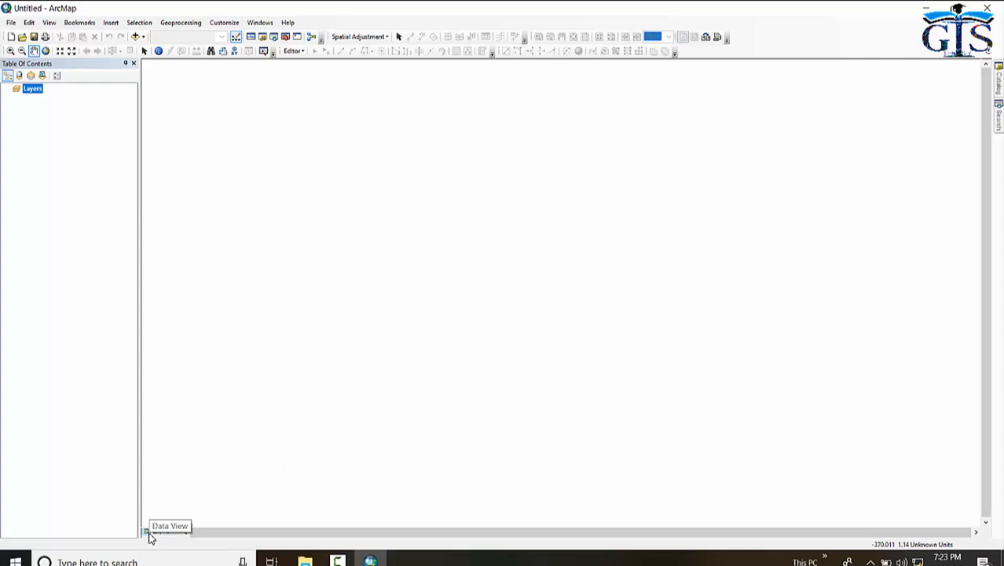
mouse_move(156, 531)
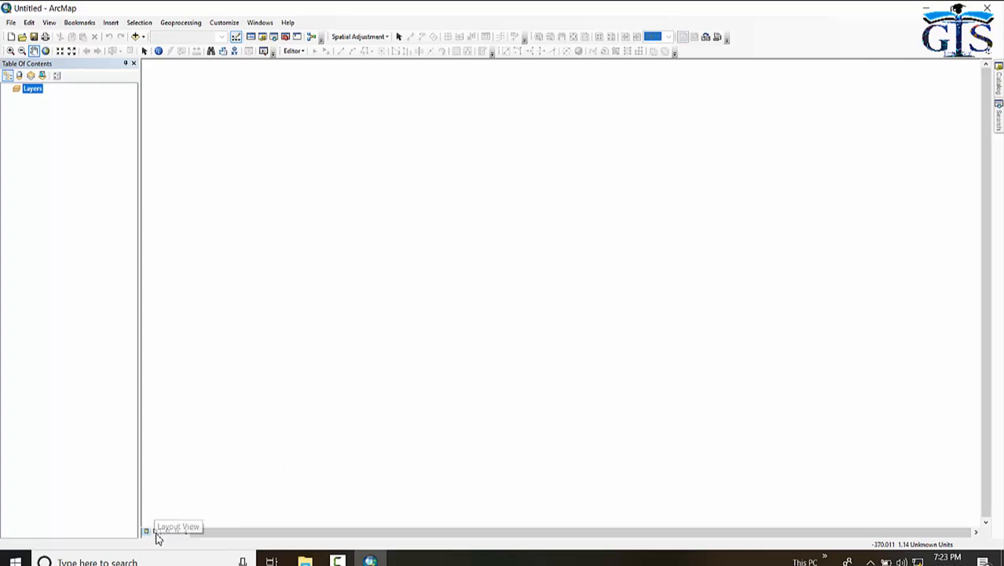
left_click(155, 530)
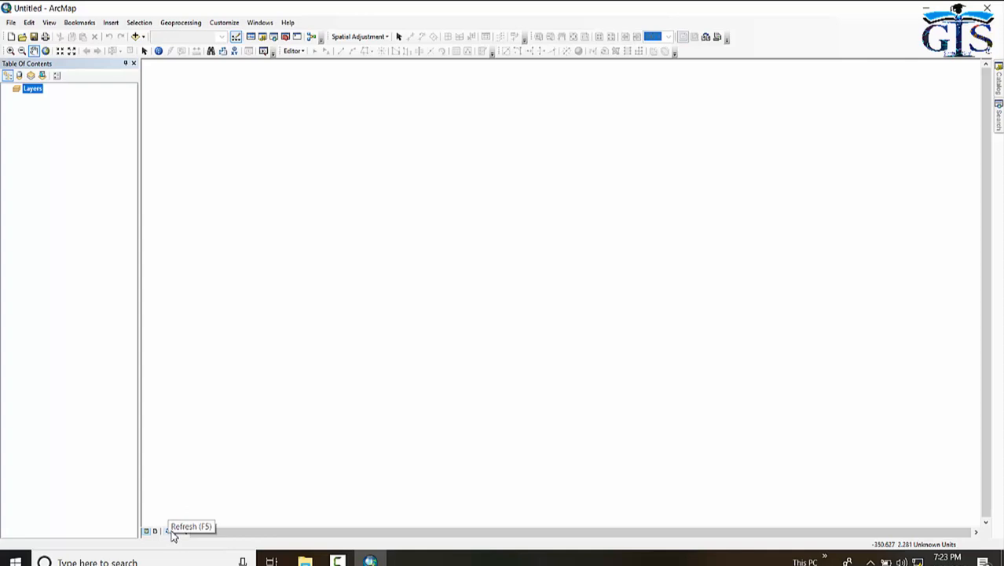
mouse_move(853, 92)
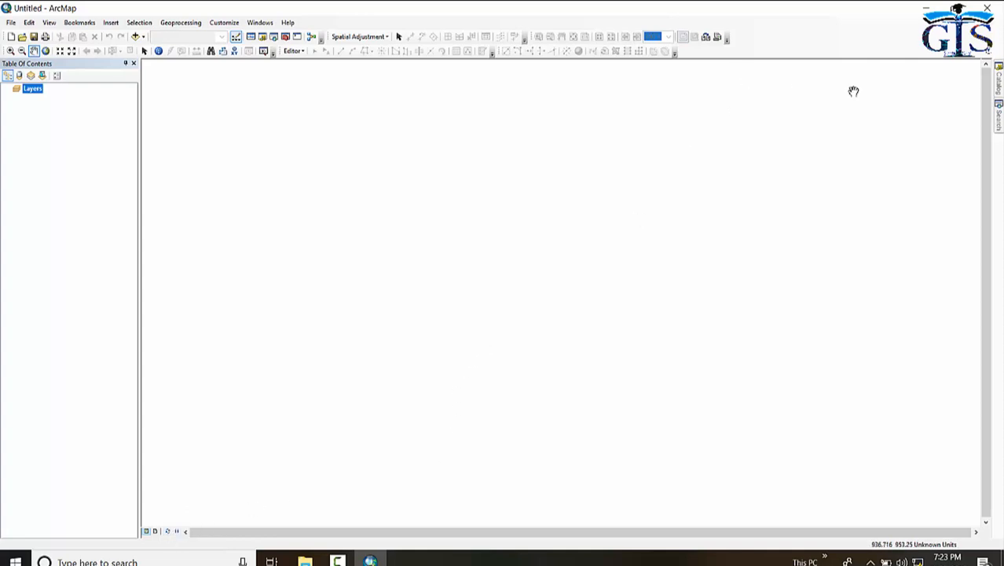
left_click(997, 91)
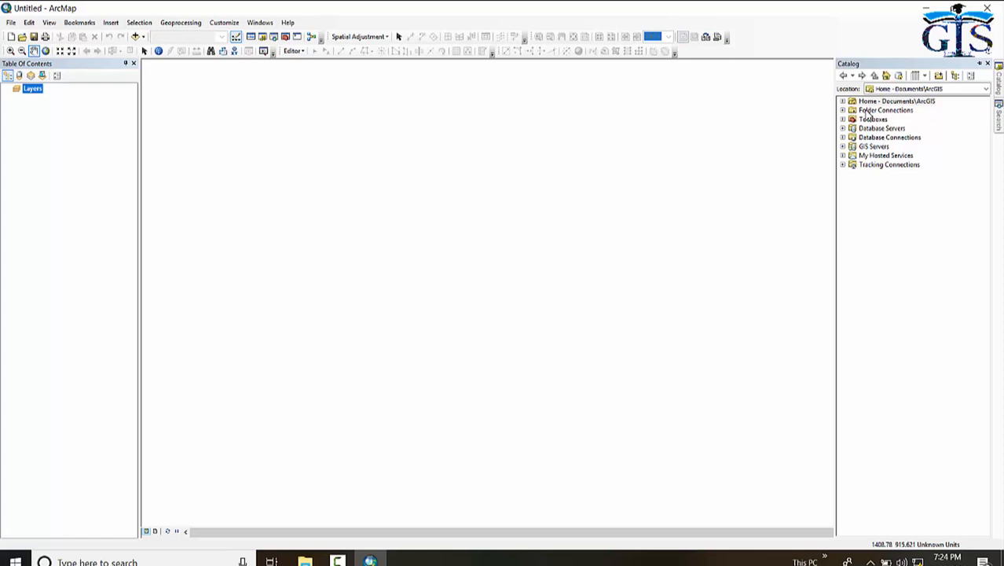
mouse_move(907, 116)
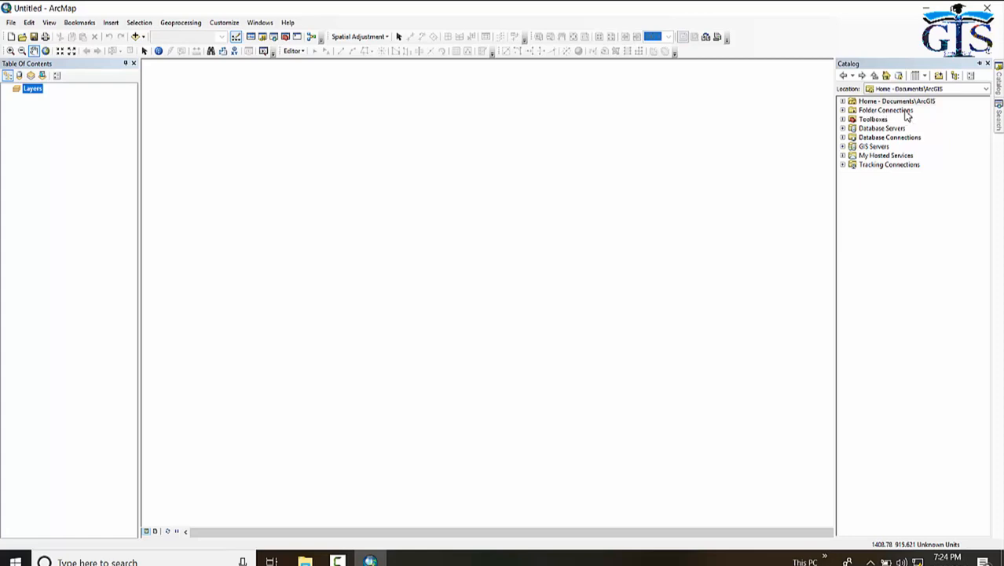
mouse_move(886, 130)
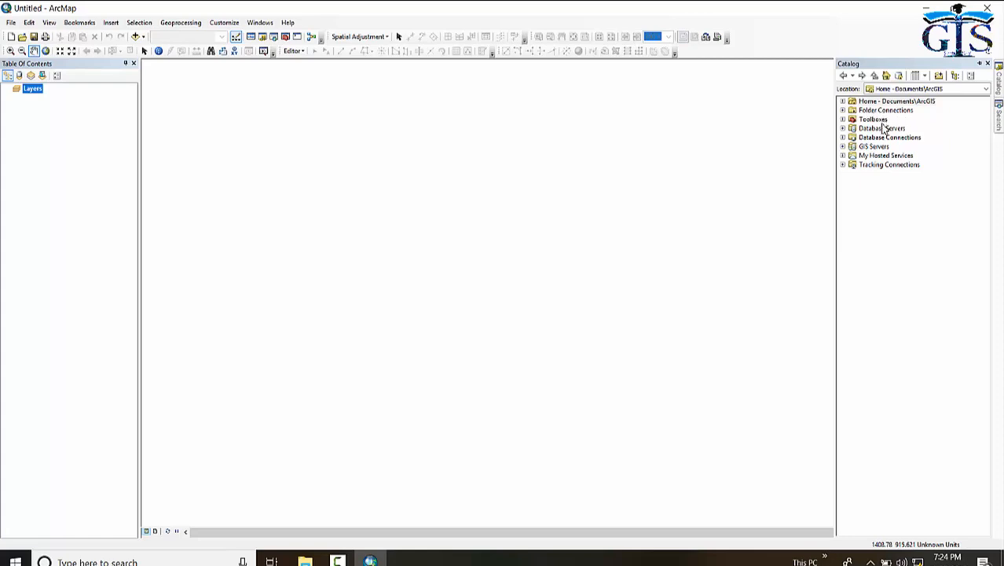
mouse_move(875, 146)
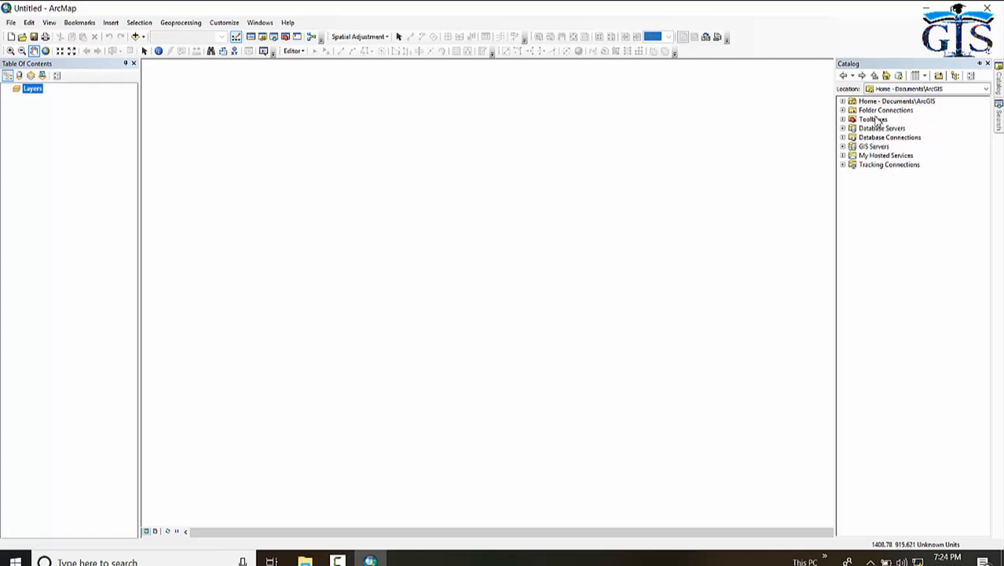
mouse_move(991, 116)
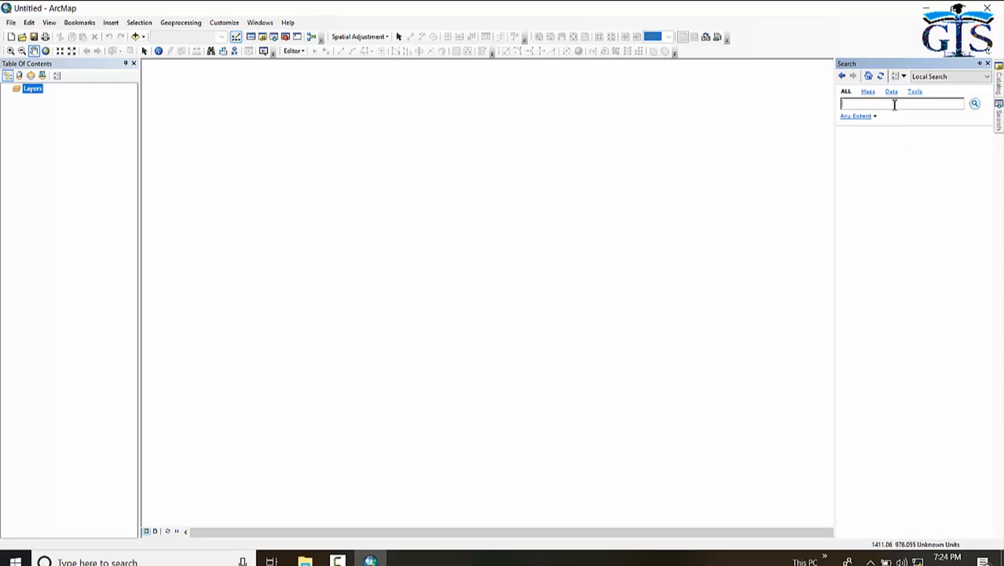
Step: Search for 'editor' to list Disable and Enable Editor Tracking tools
type("editc")
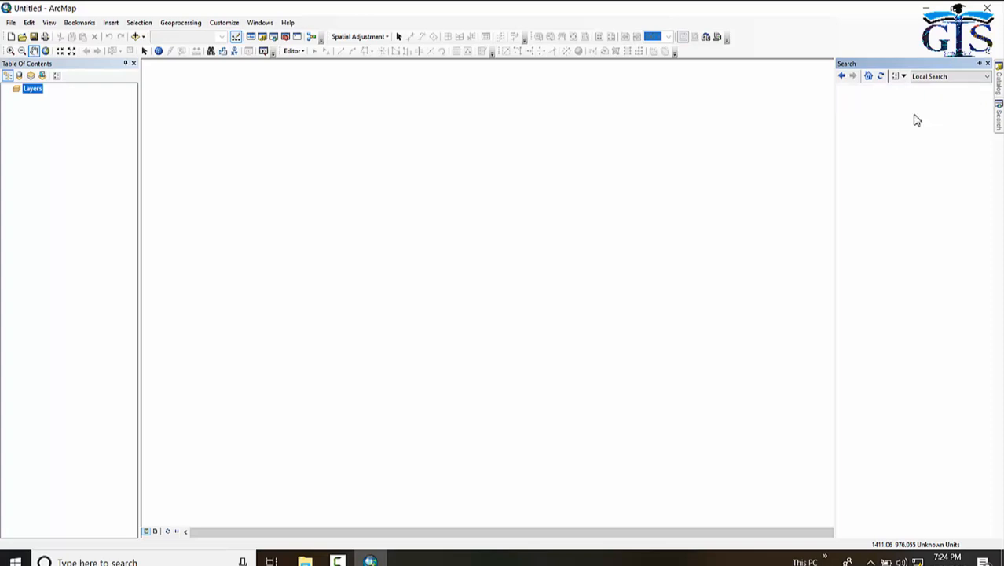
type("editor")
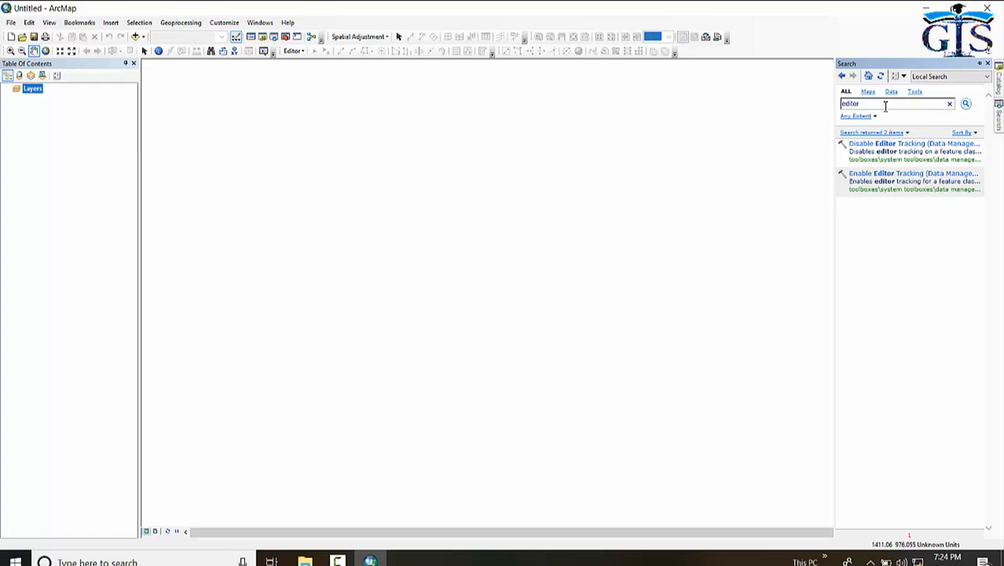
mouse_move(286, 37)
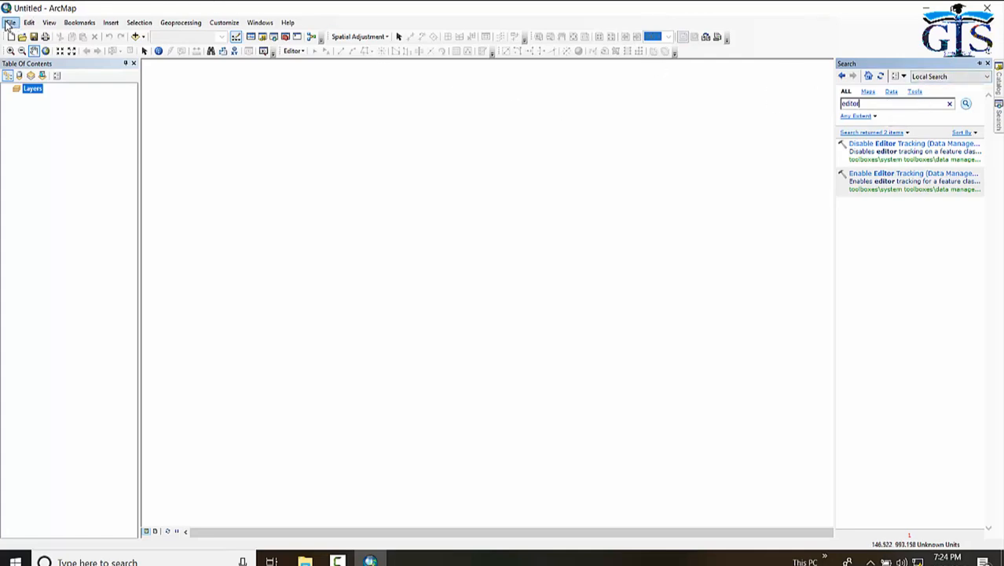
Step: Show the File menu with New, Open, Save, Add Data and recent maps
left_click(11, 22)
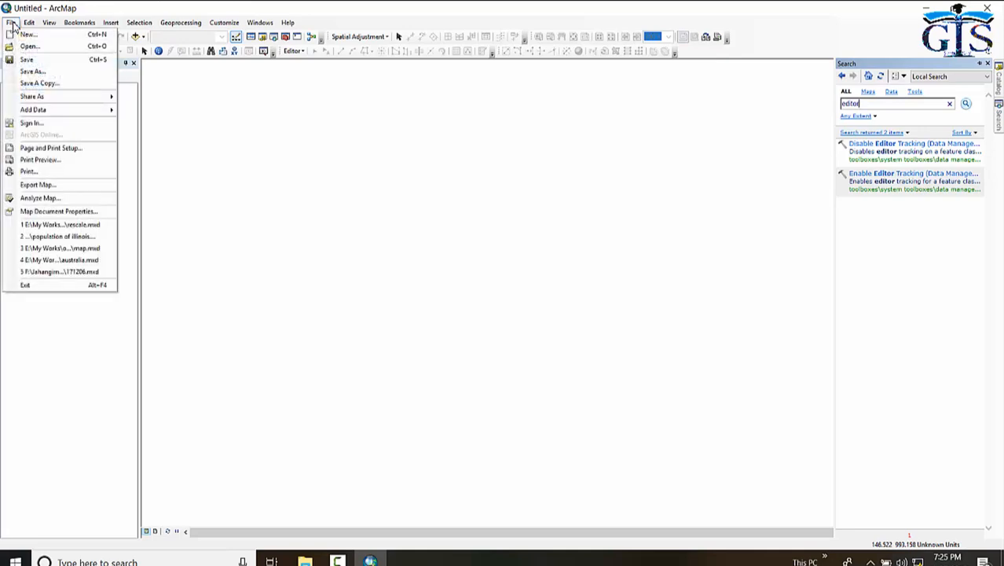
mouse_move(27, 59)
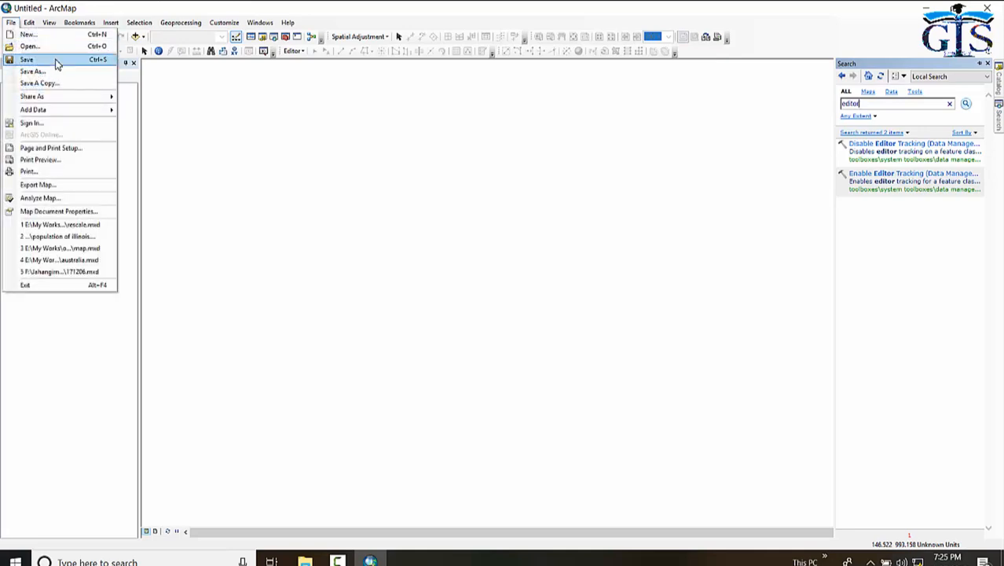
mouse_move(39, 82)
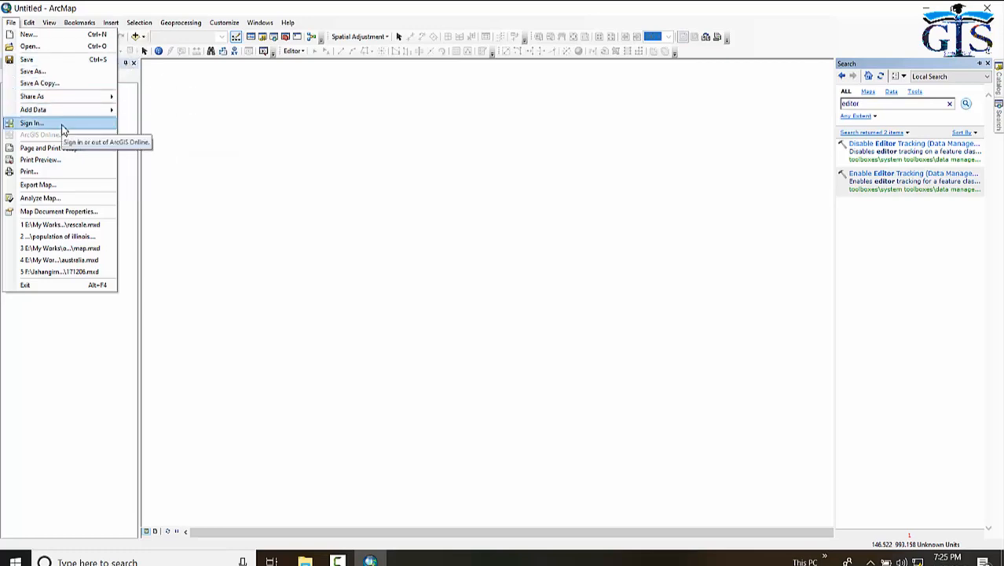
mouse_move(37, 183)
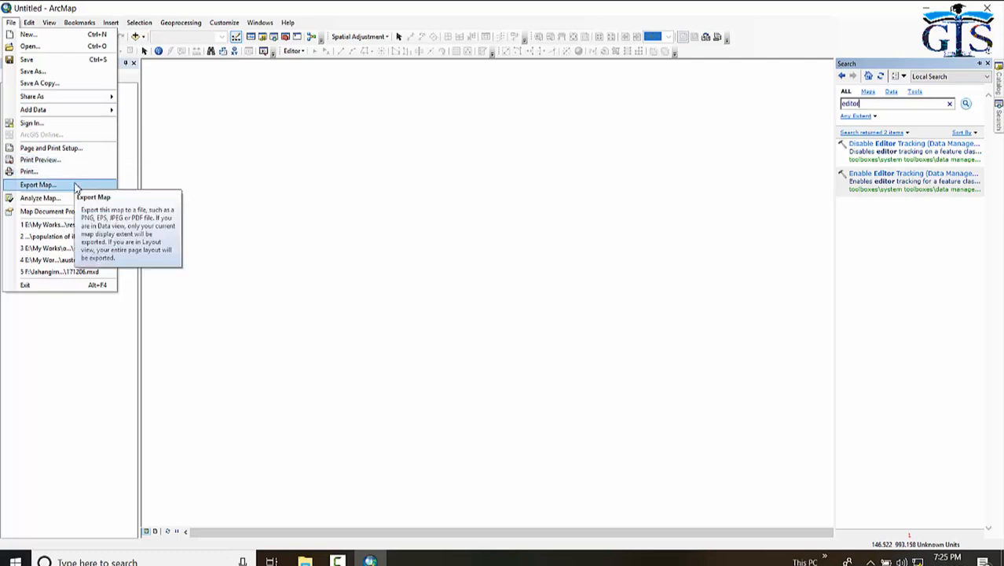
mouse_move(62, 187)
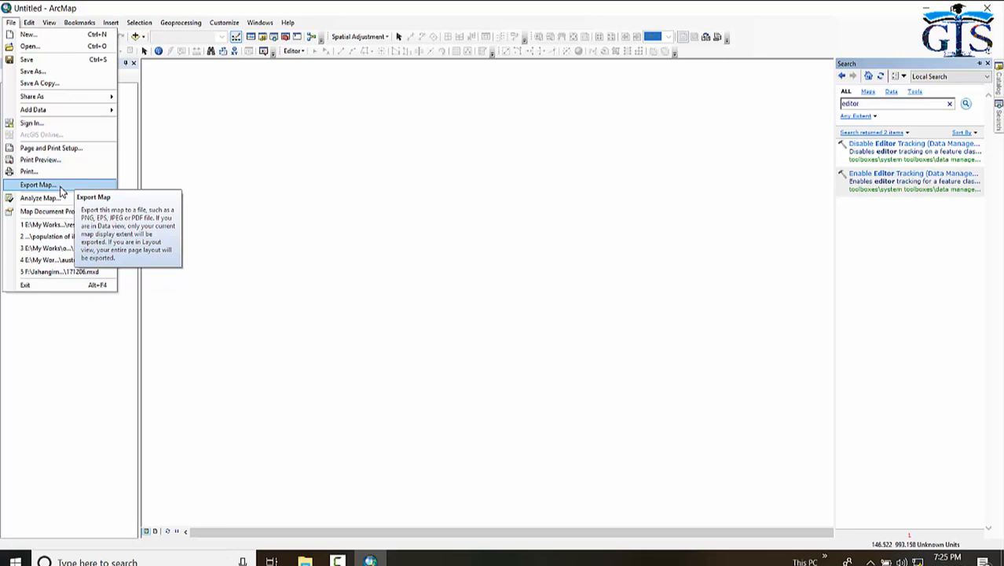
mouse_move(59, 211)
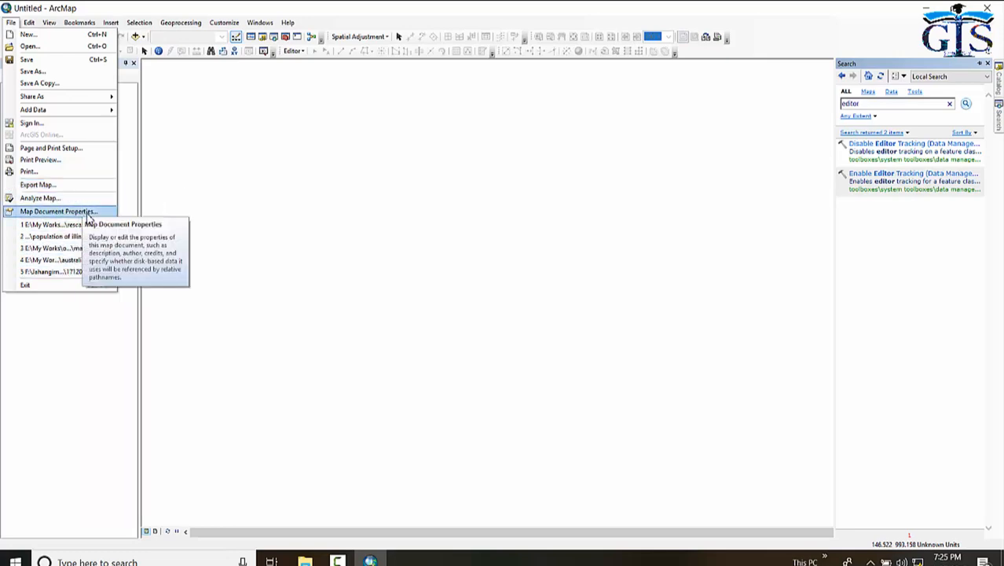
mouse_move(29, 45)
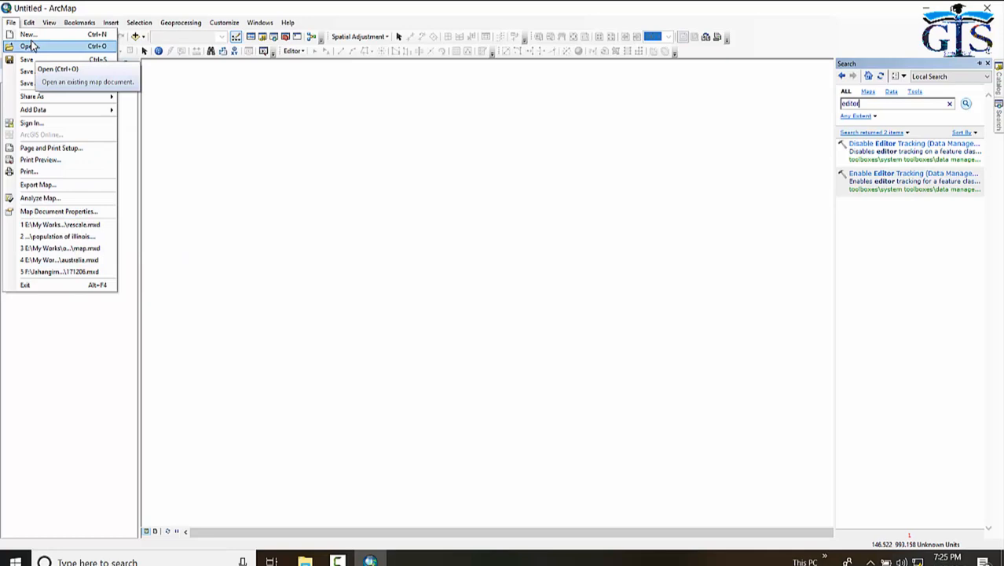
Step: Show the Edit menu with Undo, Cut, Copy and Copy Map To Clipboard
left_click(29, 22)
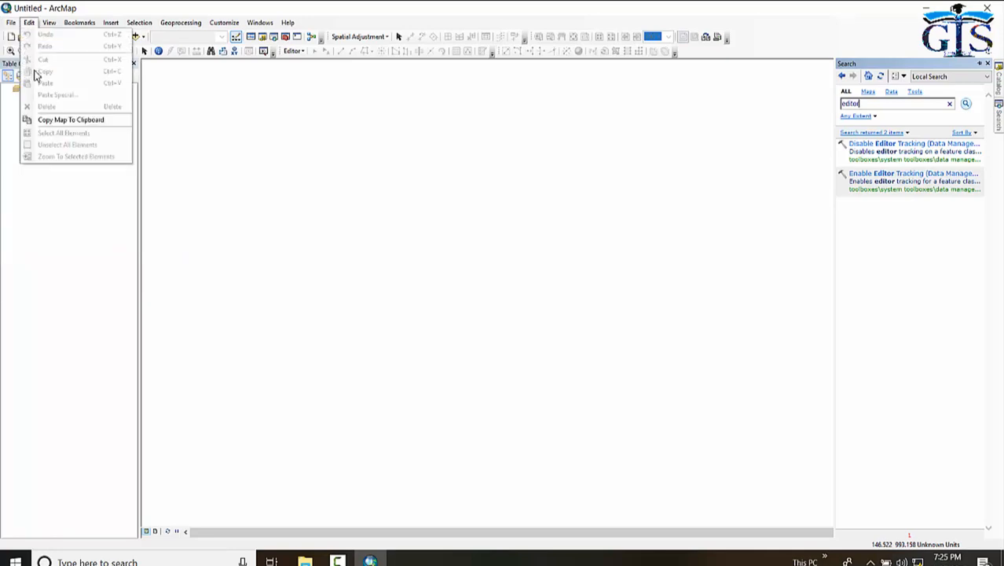
mouse_move(45, 59)
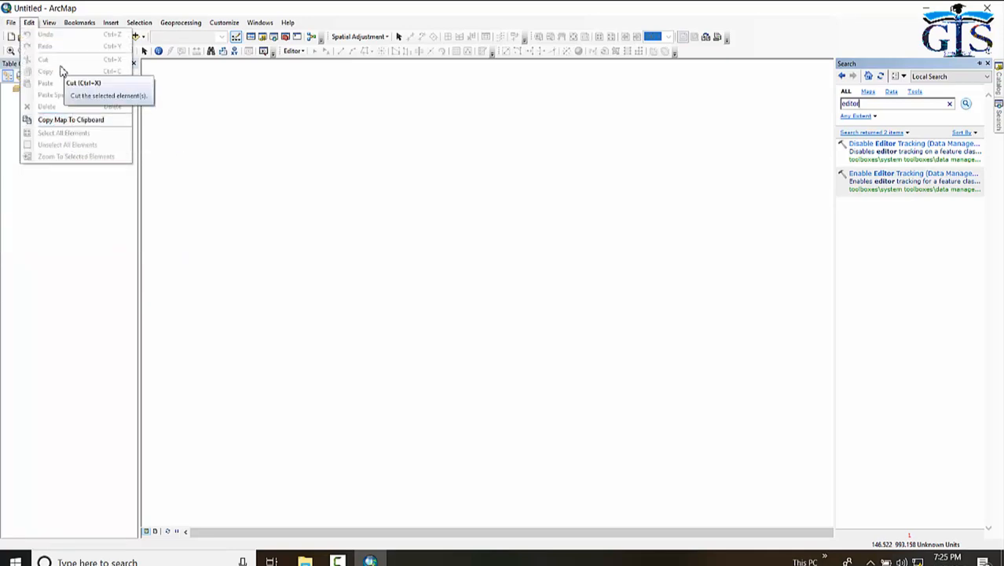
mouse_move(73, 111)
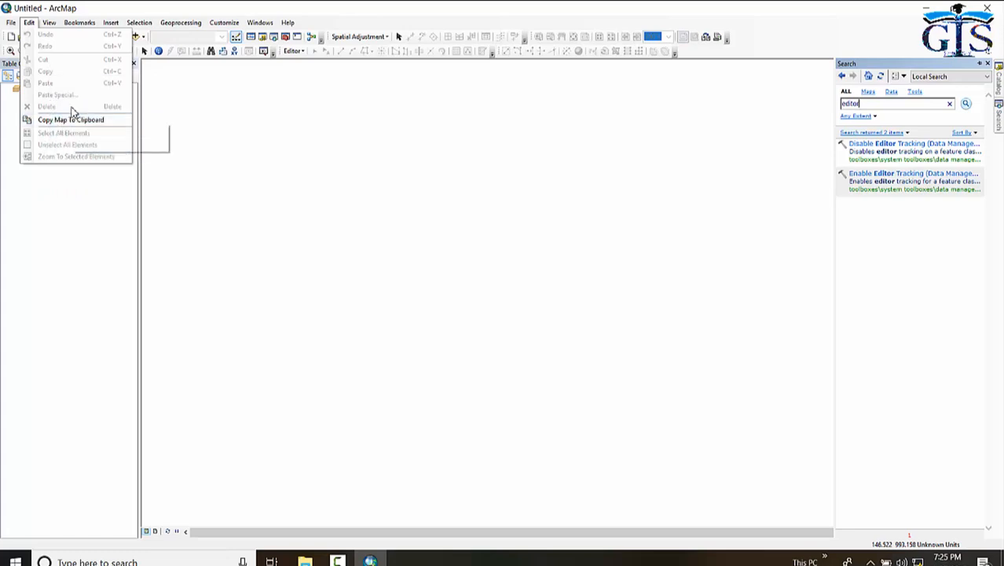
mouse_move(75, 137)
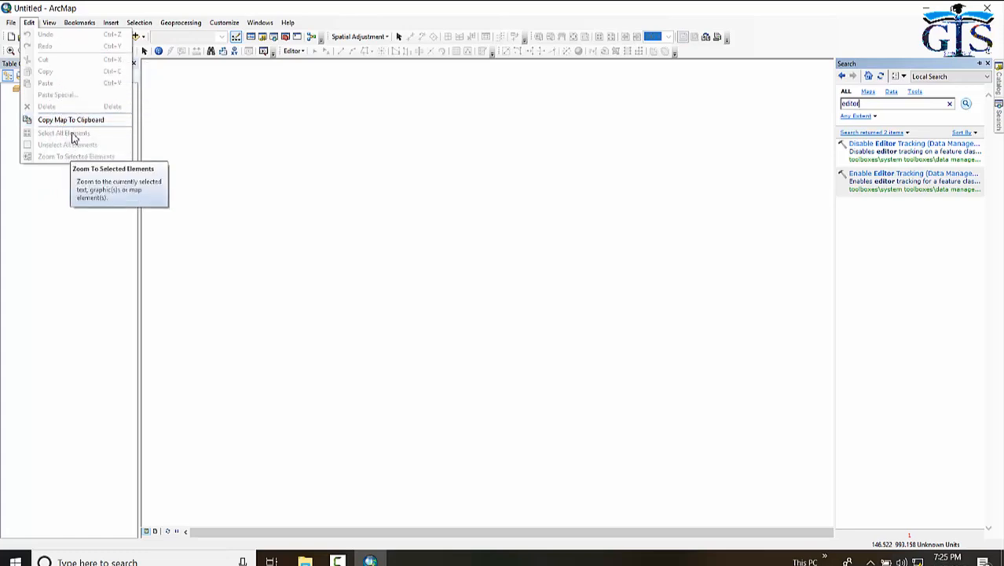
Step: Browse the View menu, then show Bookmarks with Create and Manage Bookmarks
left_click(48, 22)
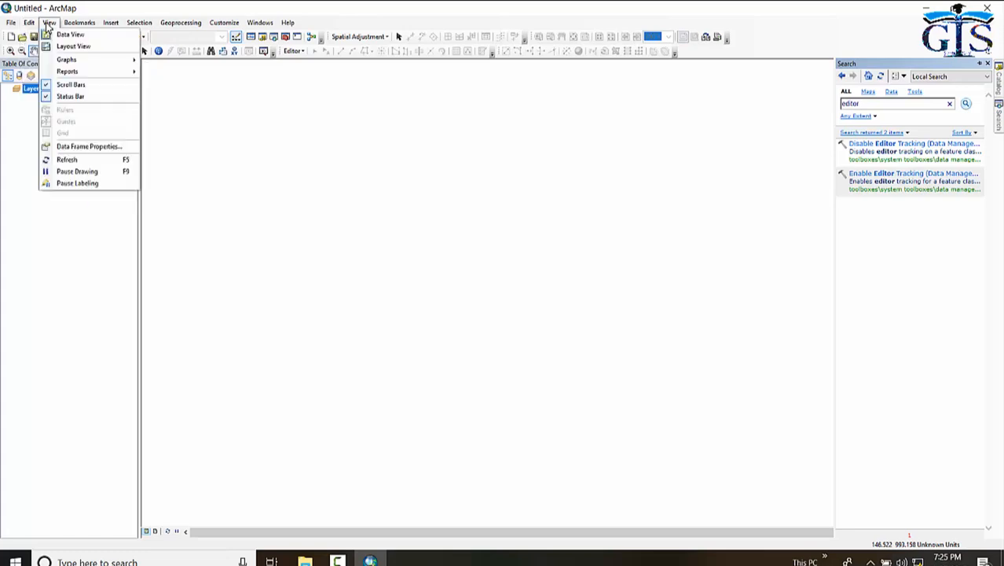
mouse_move(70, 34)
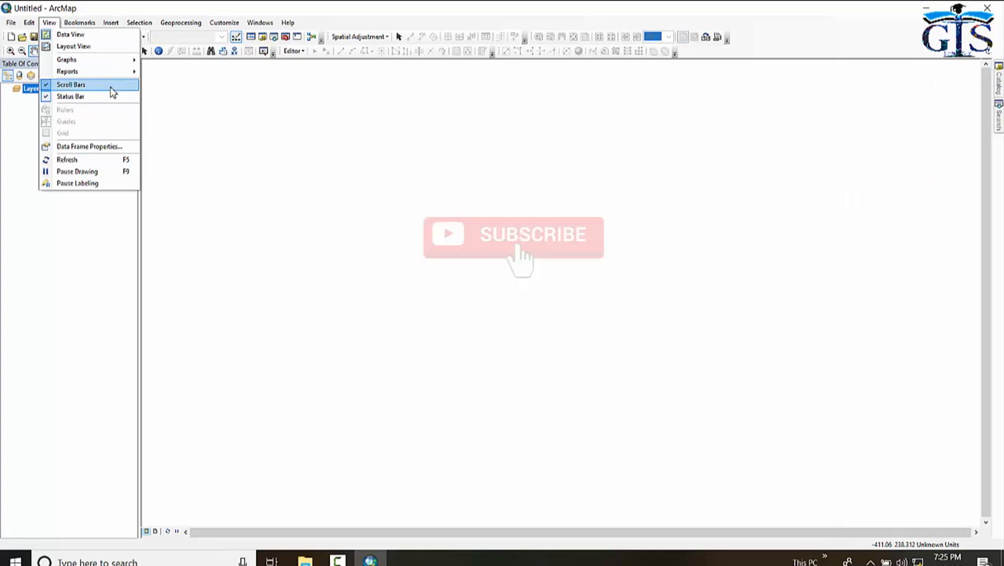
mouse_move(89, 146)
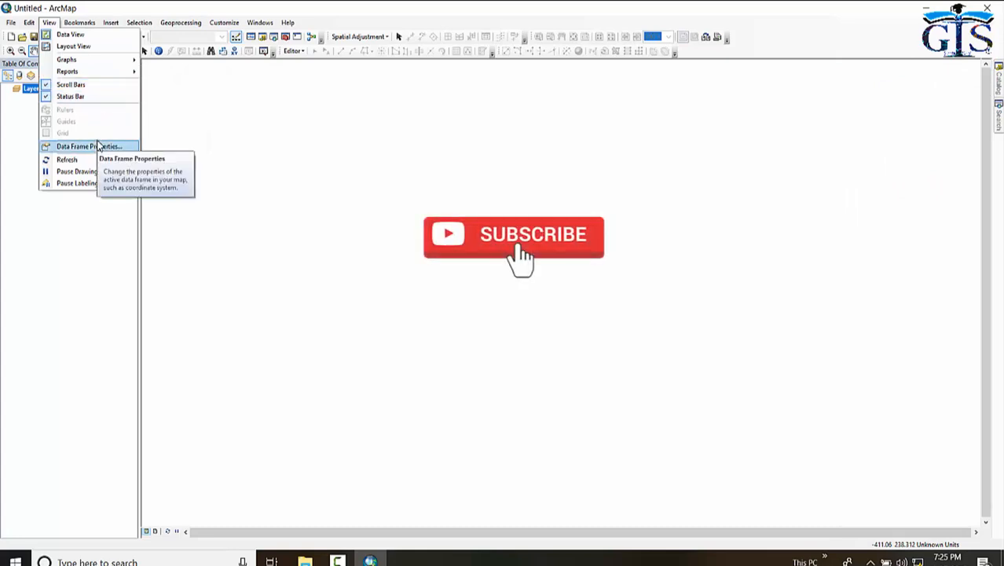
mouse_move(70, 84)
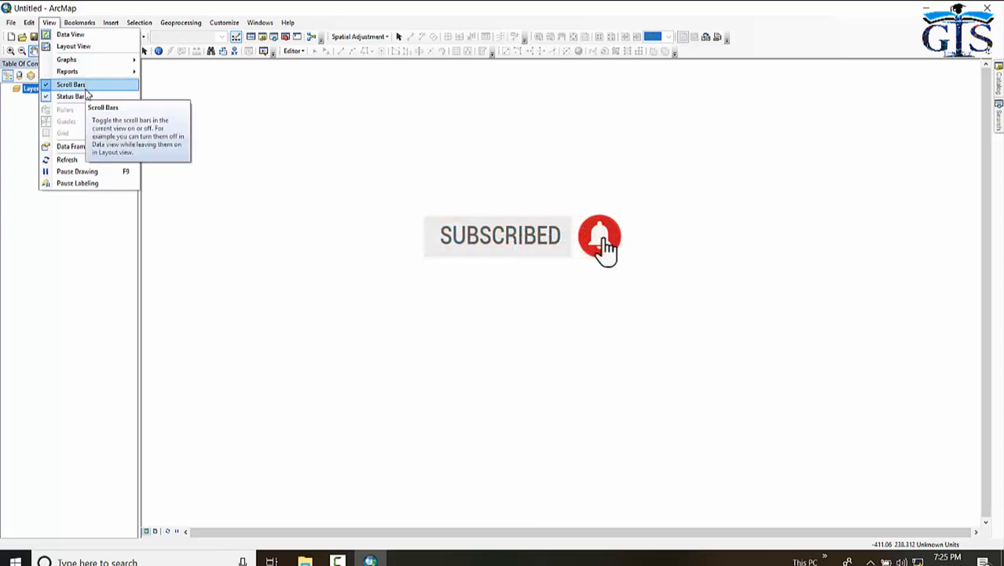
mouse_move(88, 146)
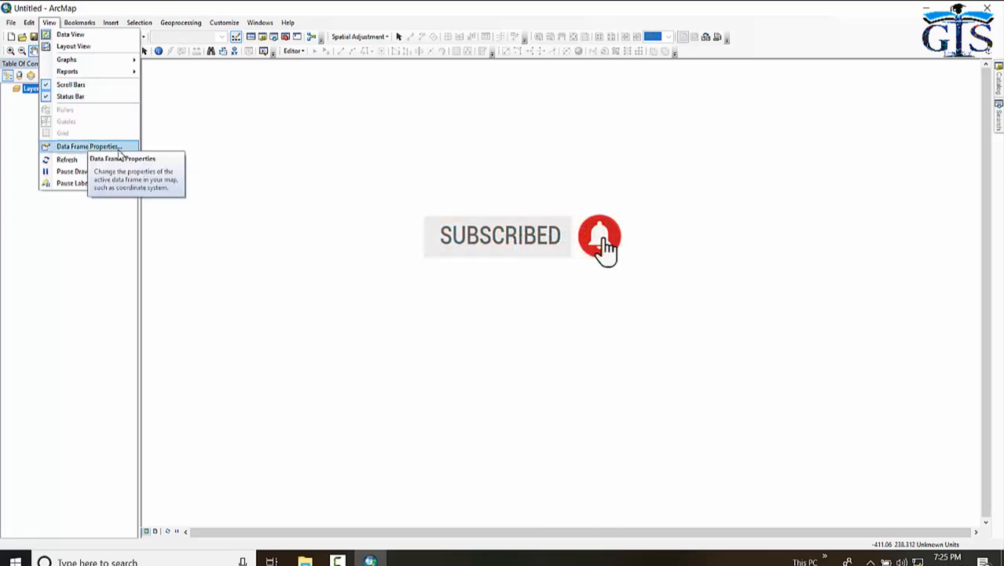
left_click(78, 22)
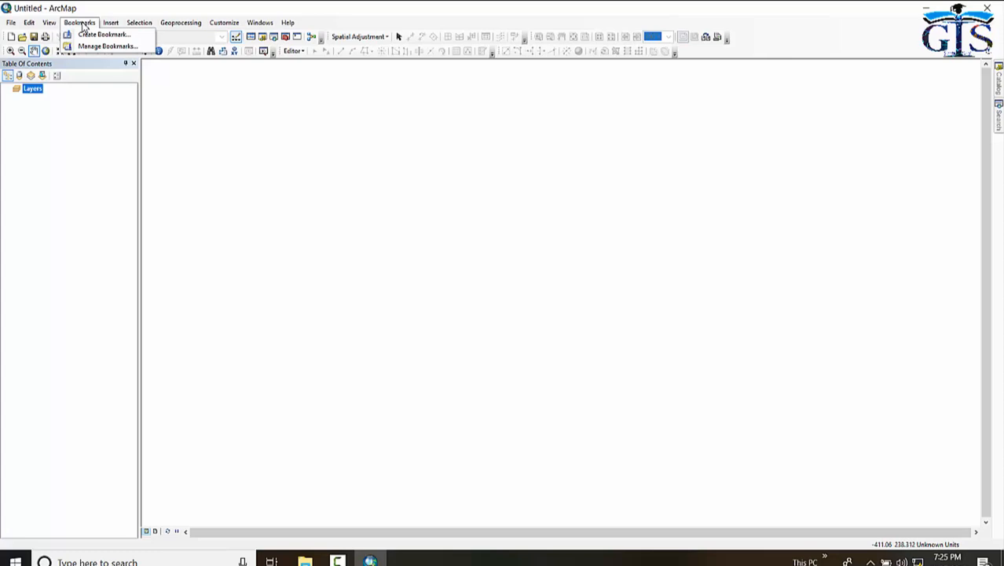
left_click(110, 22)
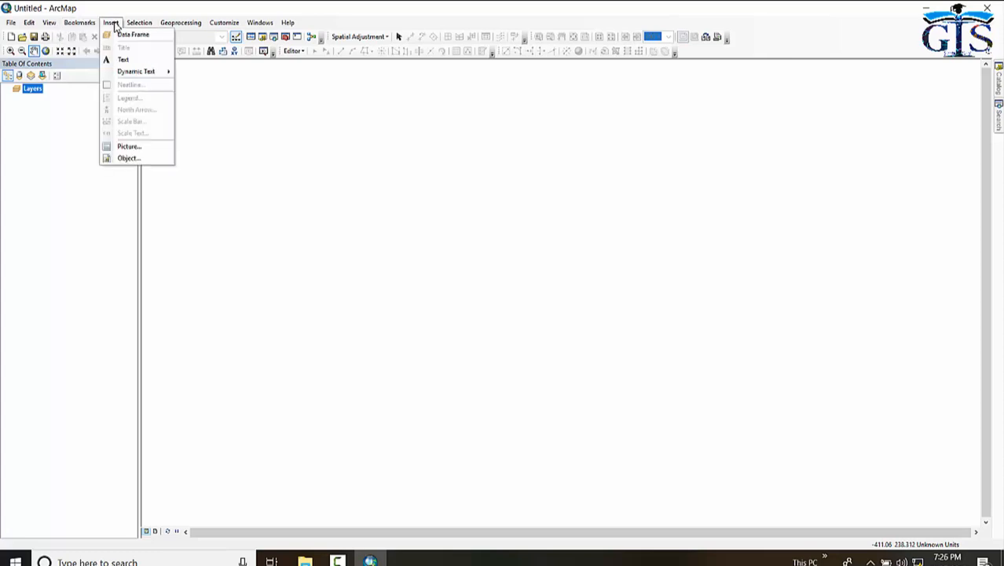
mouse_move(129, 147)
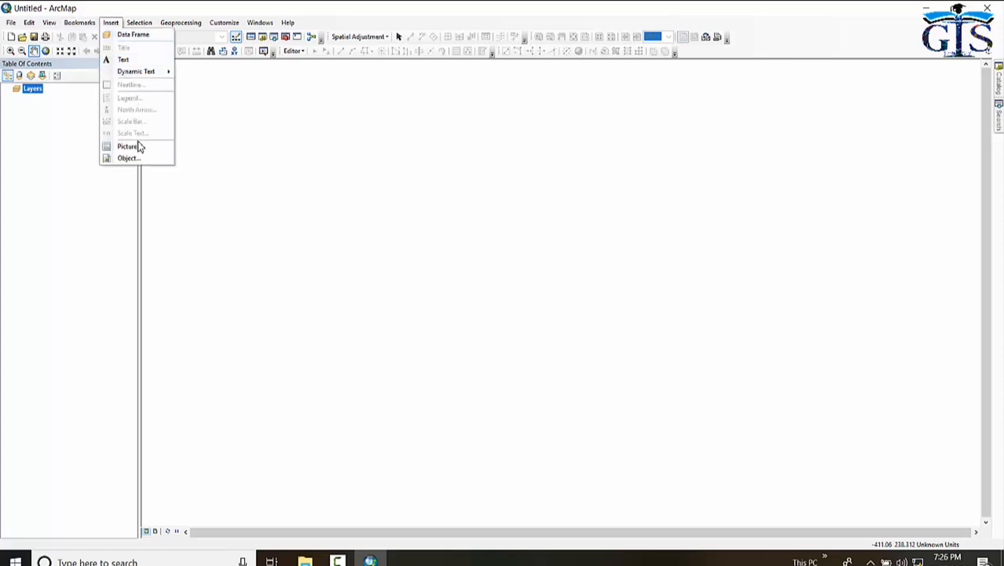
mouse_move(129, 146)
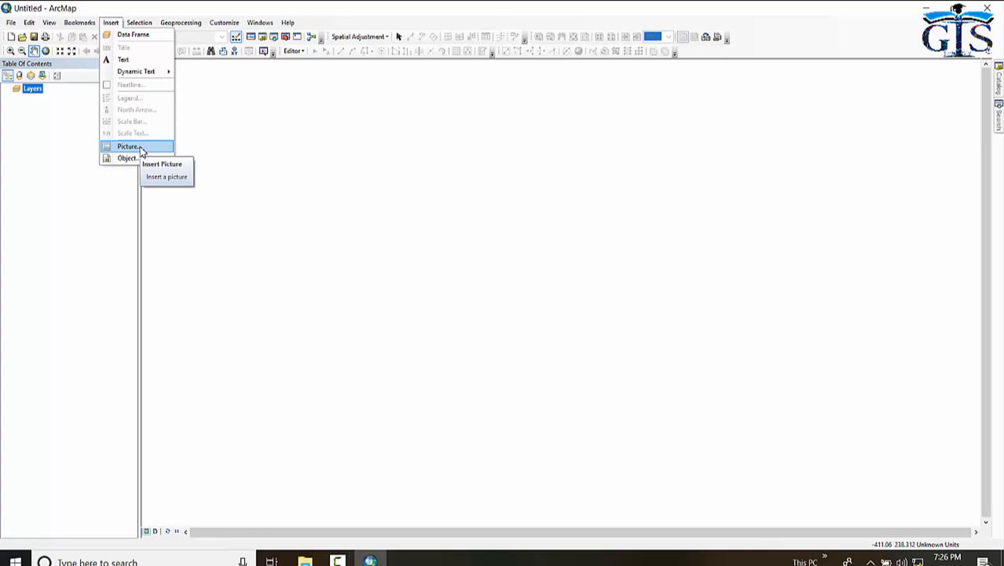
mouse_move(138, 98)
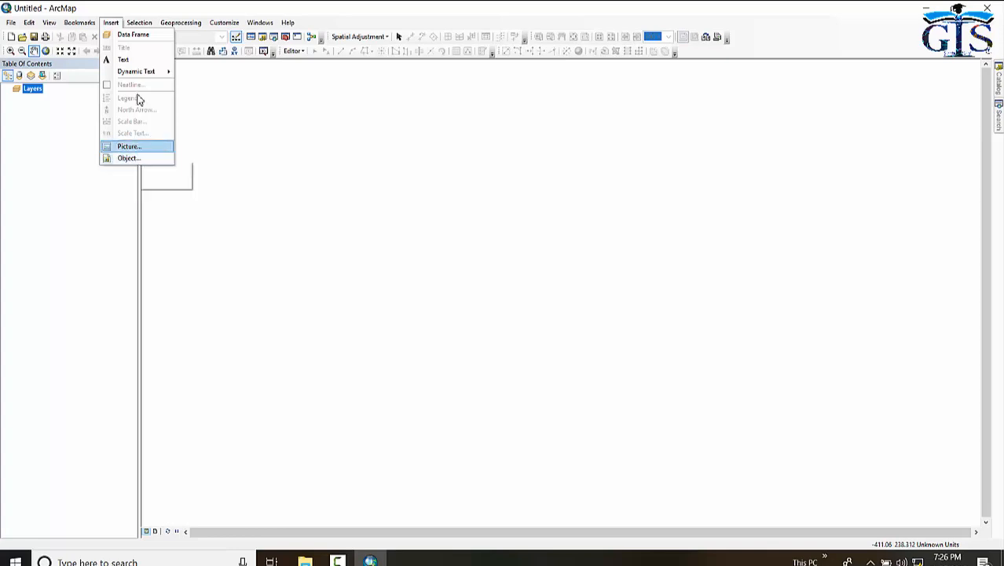
mouse_move(136, 71)
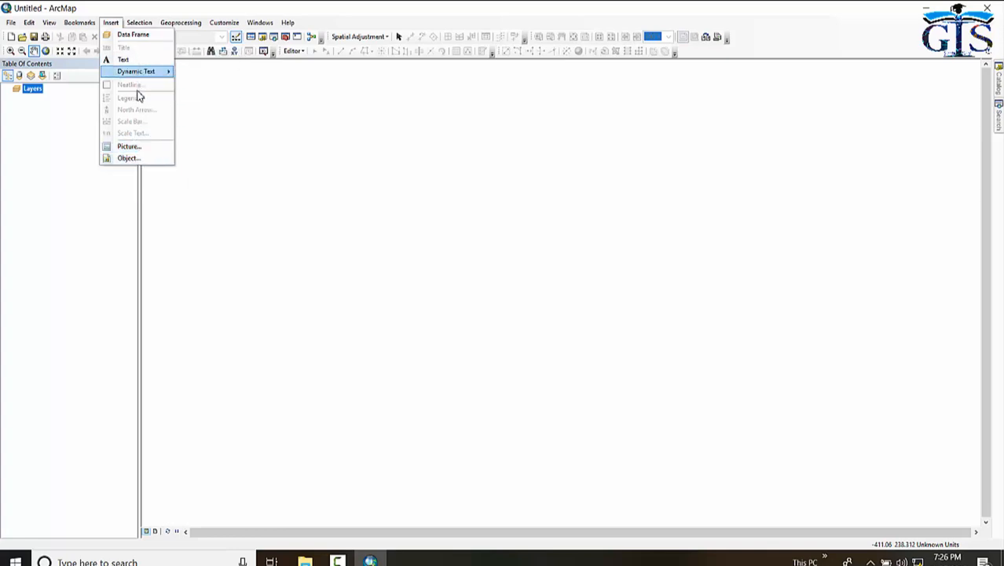
mouse_move(112, 27)
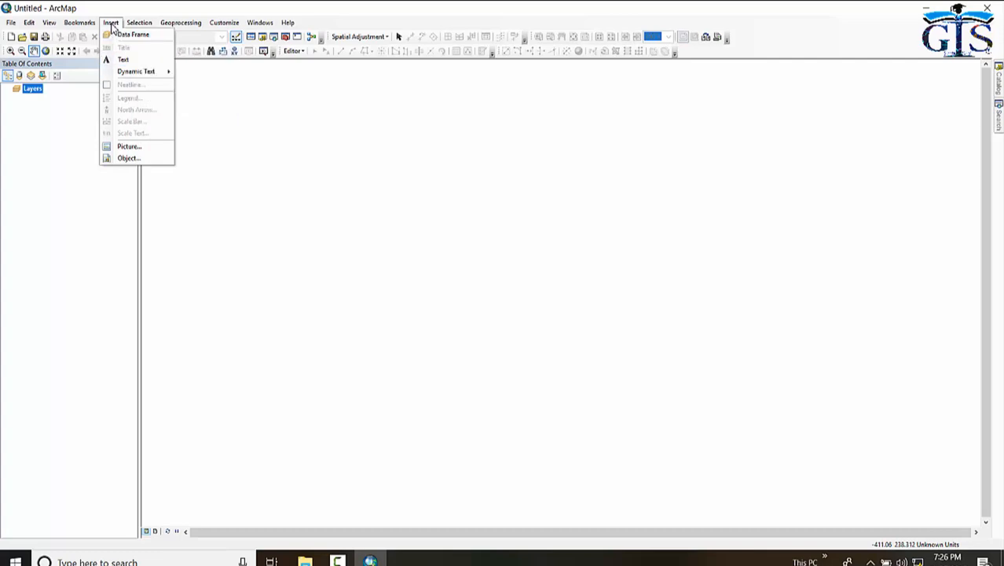
mouse_move(131, 133)
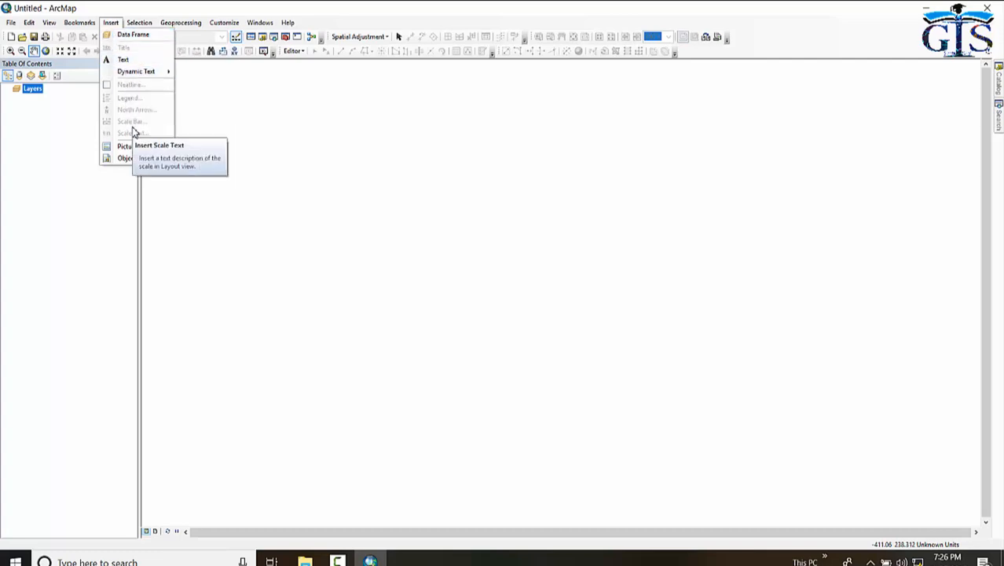
mouse_move(183, 452)
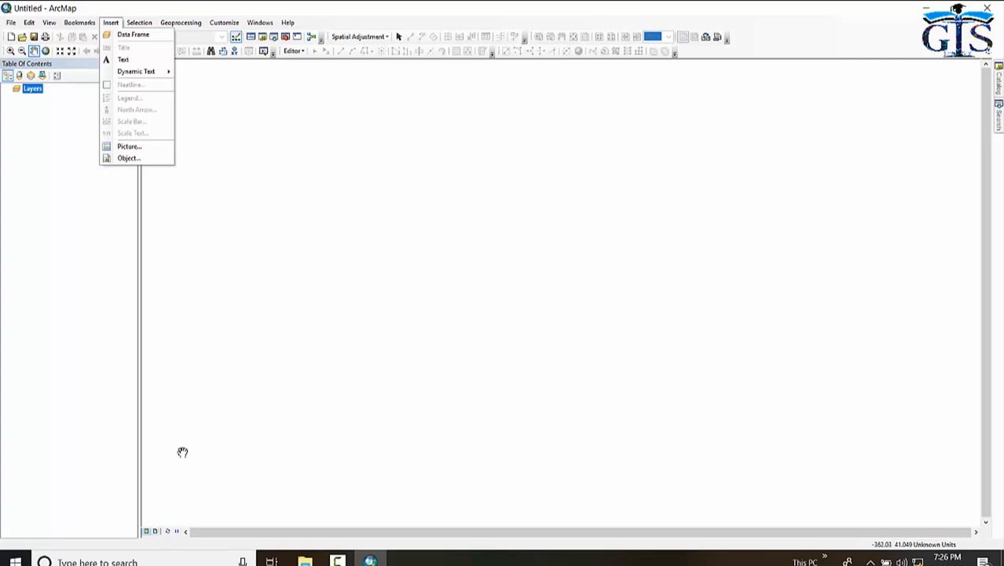
left_click(139, 22)
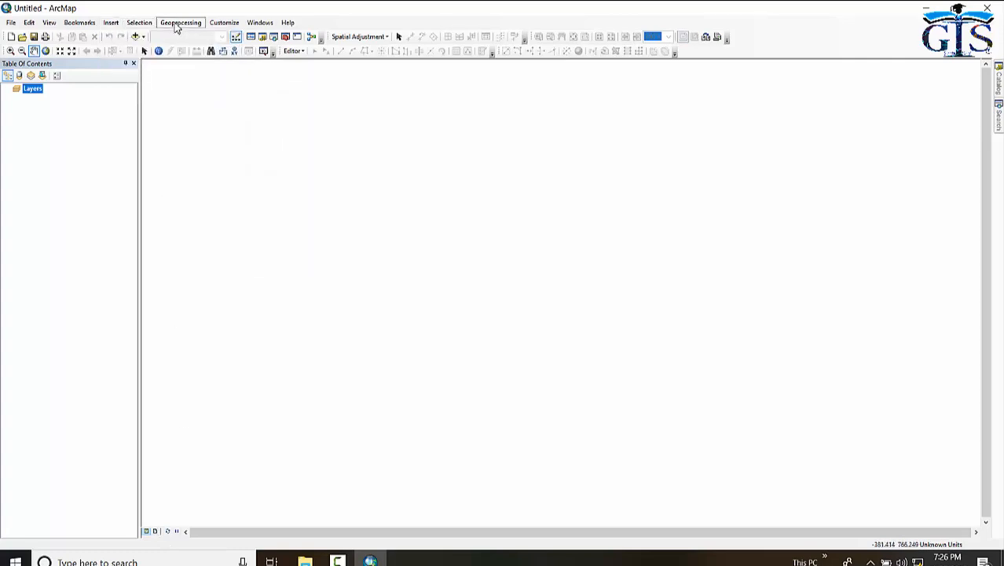
Step: Show the Geoprocessing menu listing Buffer, Clip, Union and Dissolve
left_click(180, 22)
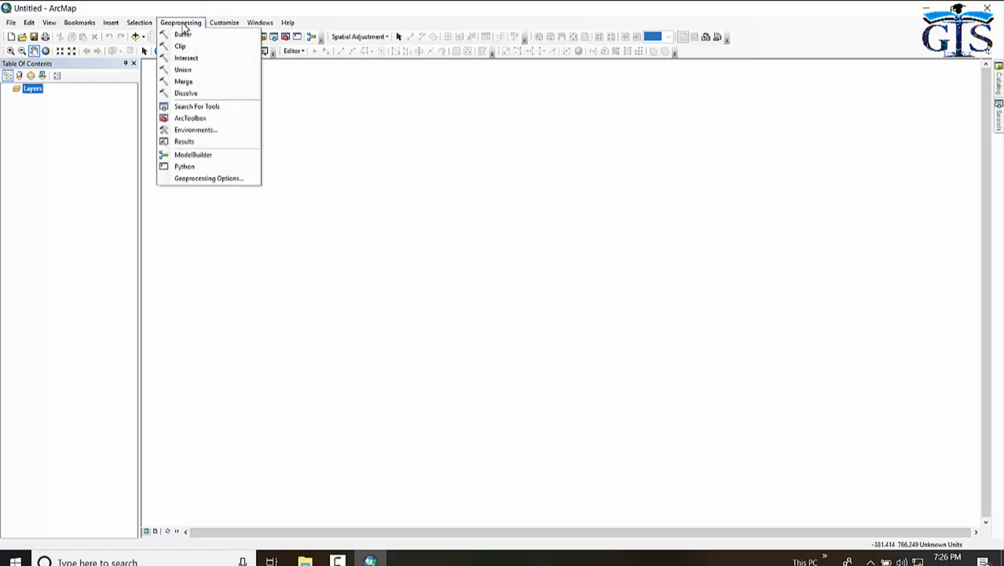
mouse_move(183, 34)
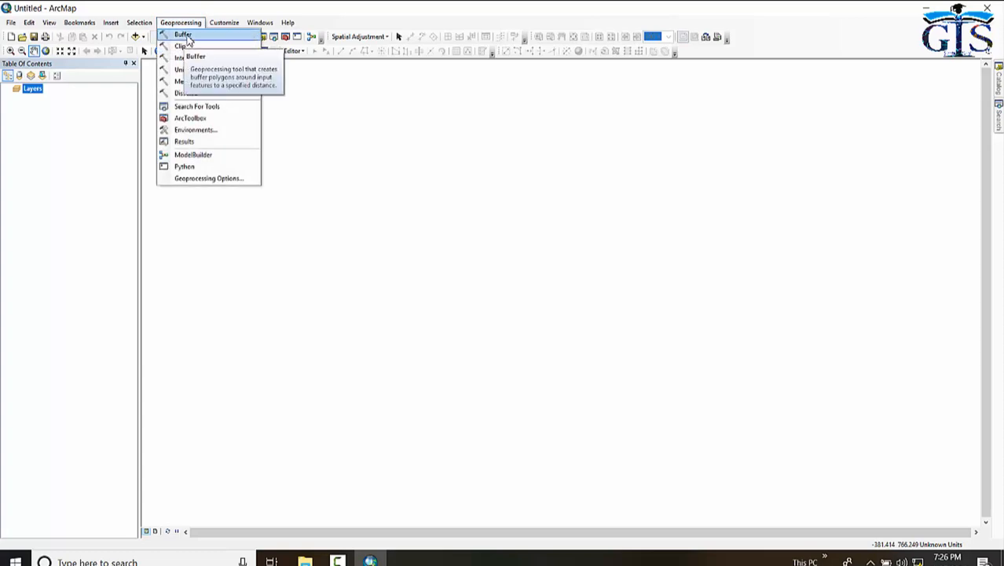
mouse_move(196, 106)
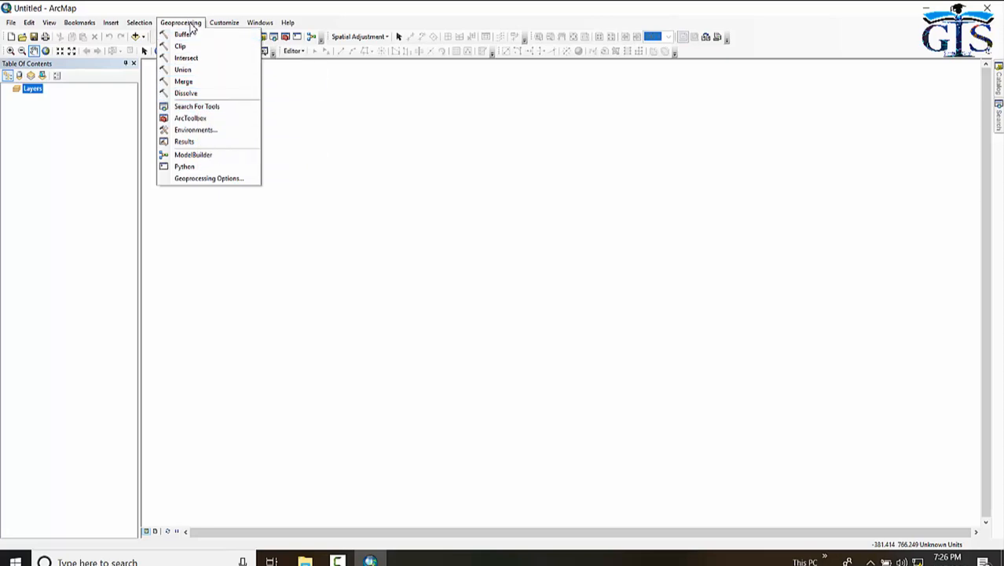
mouse_move(201, 57)
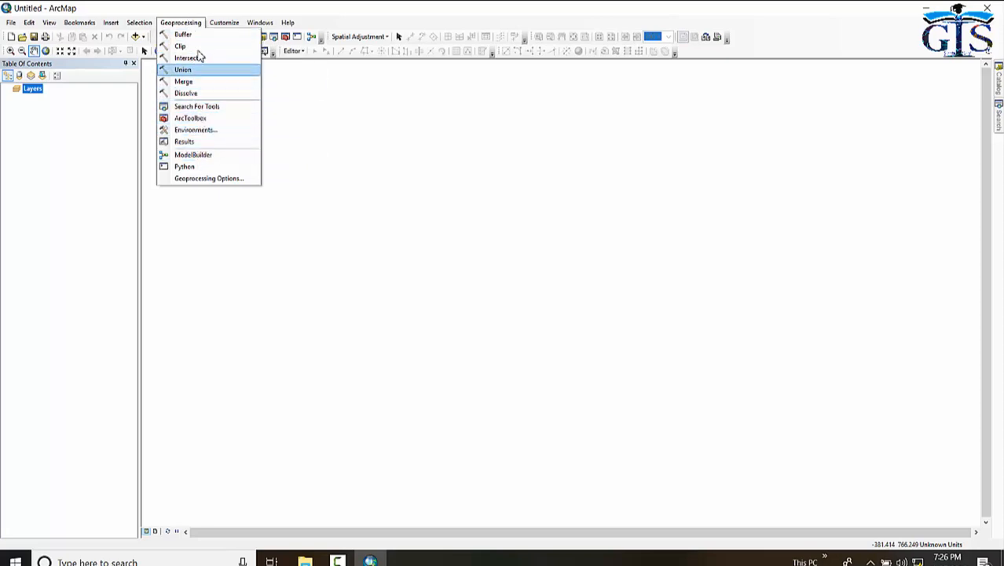
mouse_move(184, 166)
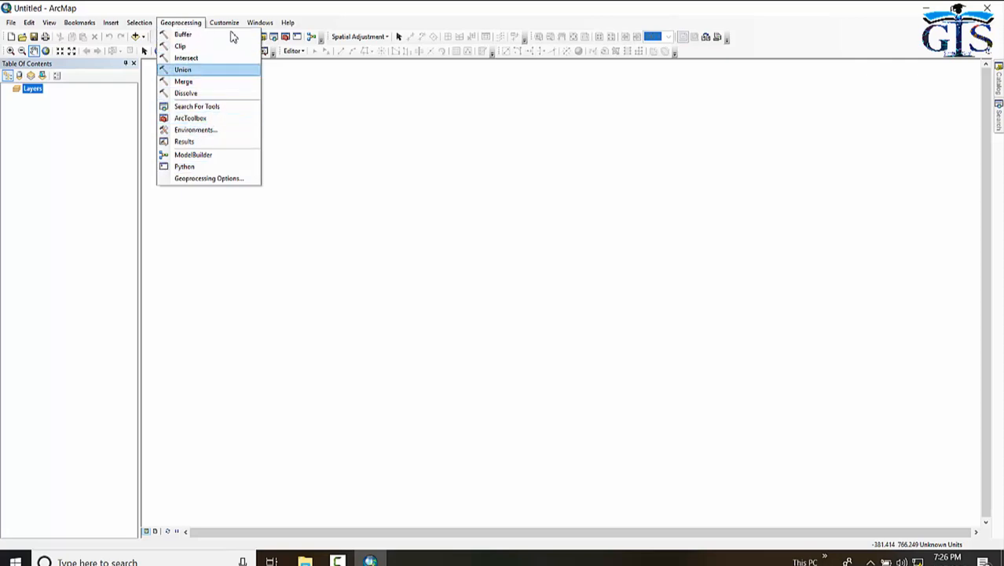
Step: Browse the Customize Toolbars list and Windows menu, then close the menus unchanged
left_click(224, 22)
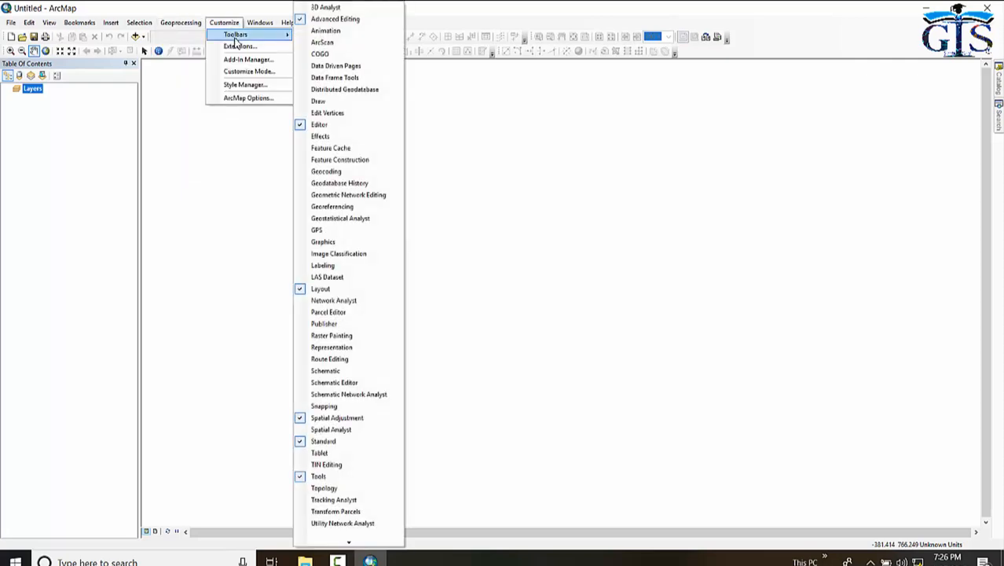
mouse_move(340, 183)
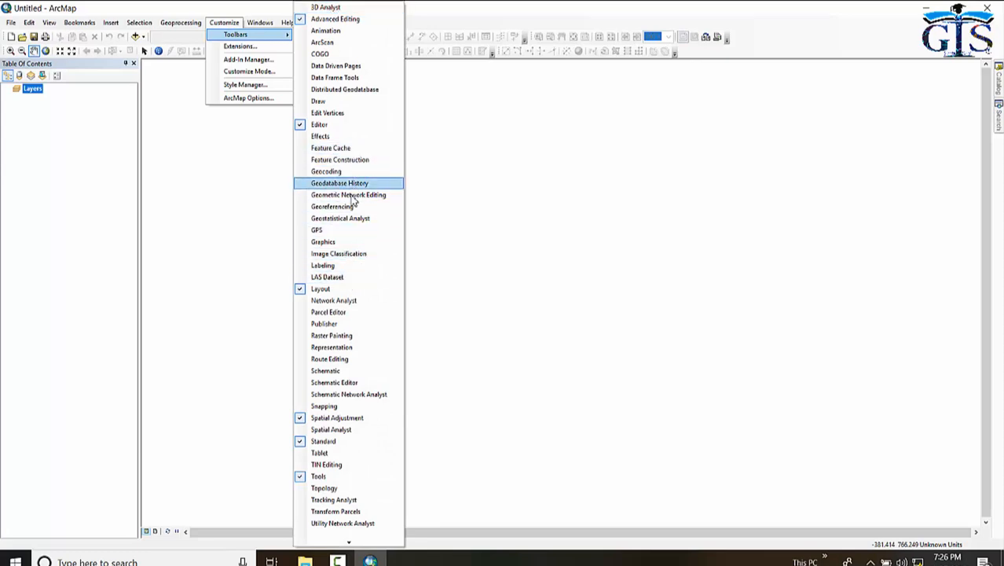
left_click(260, 22)
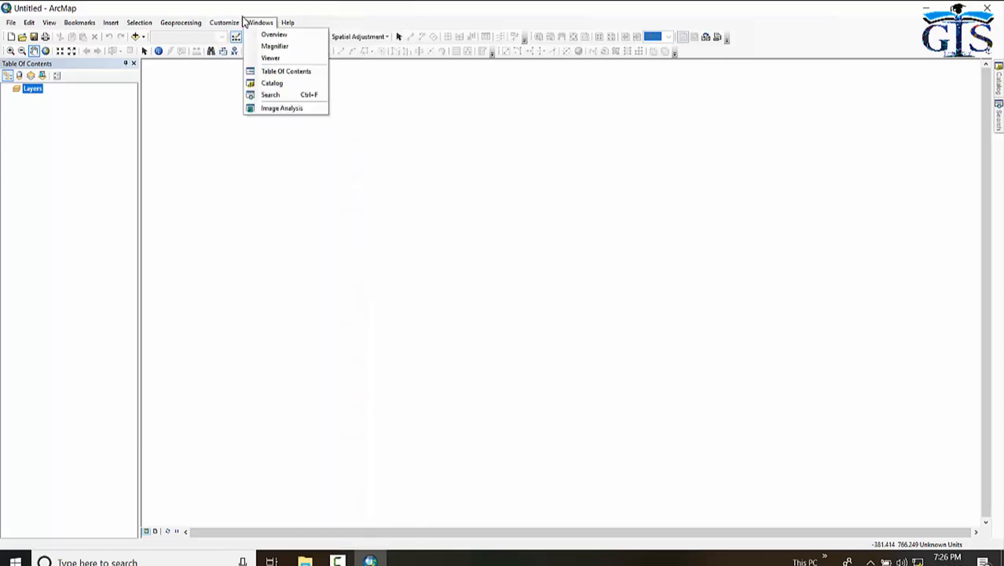
left_click(223, 22)
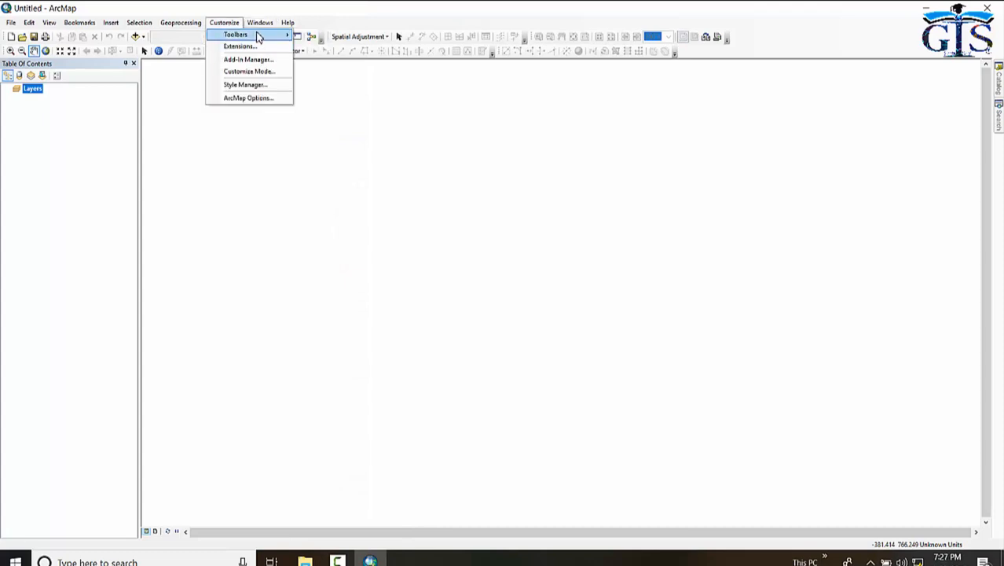
left_click(236, 34)
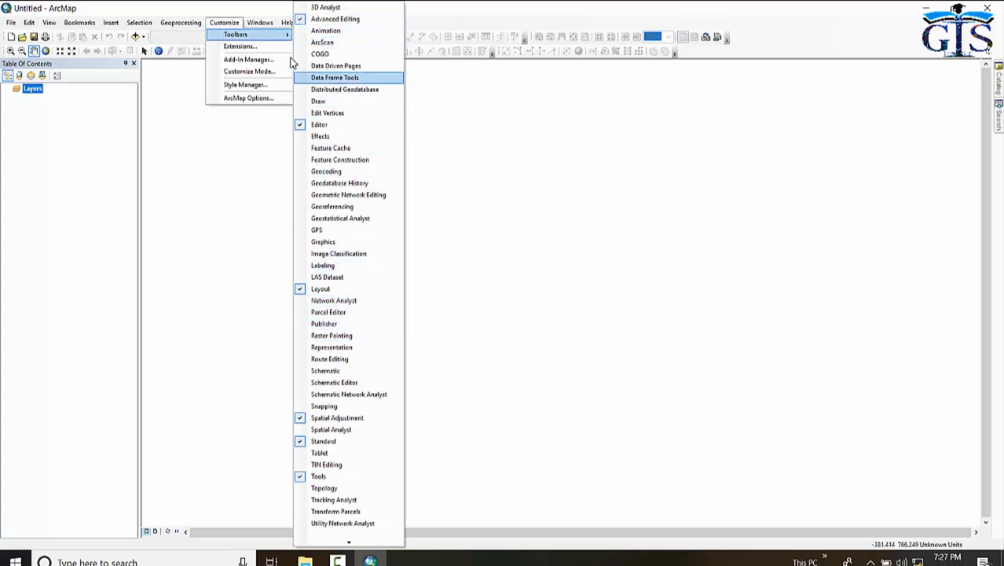
left_click(287, 22)
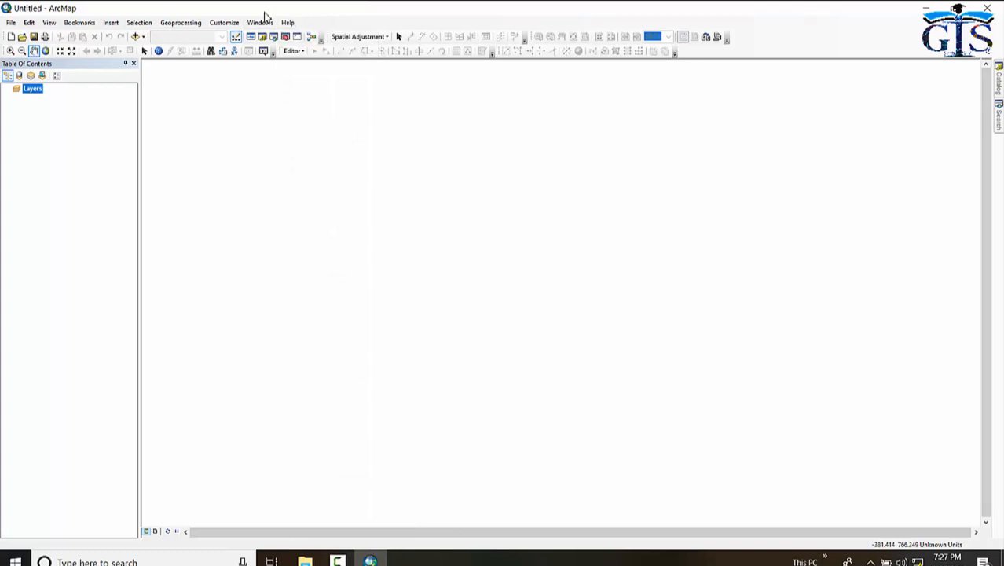
mouse_move(45, 36)
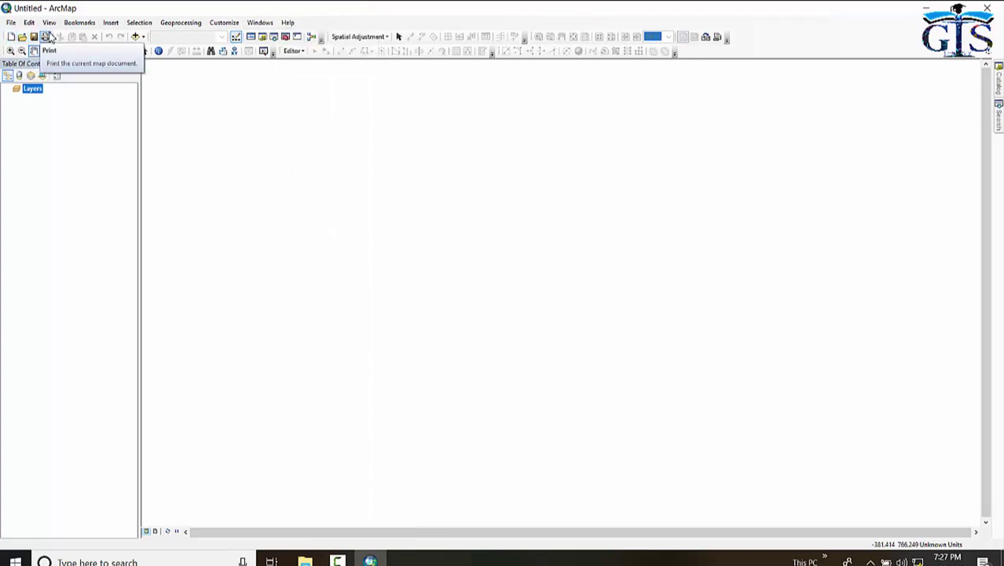
mouse_move(23, 37)
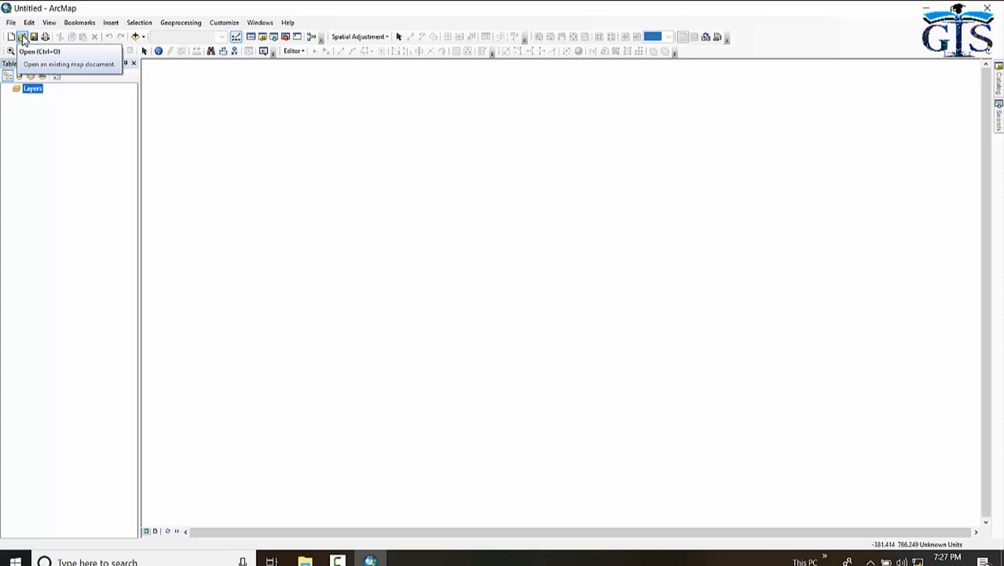
mouse_move(46, 37)
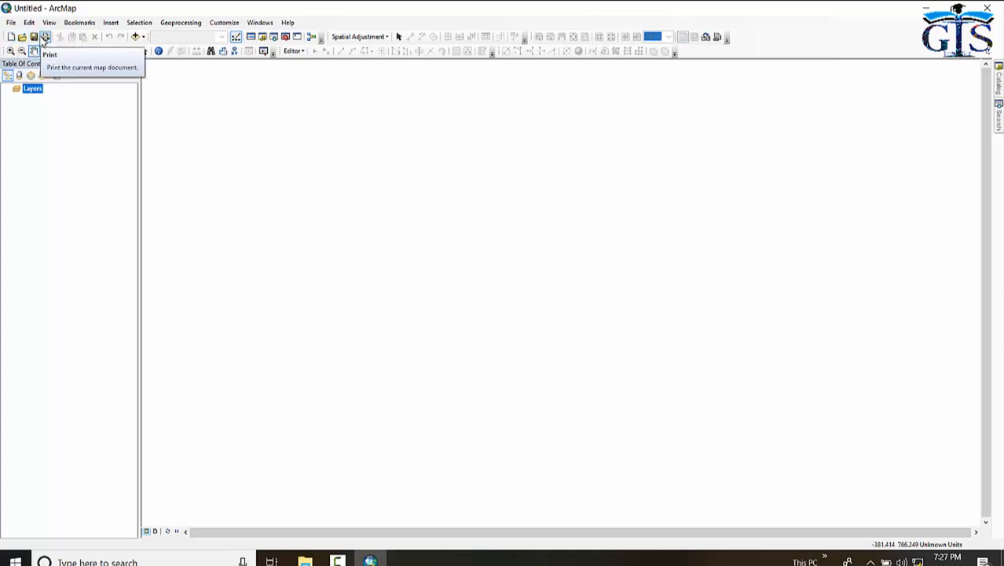
mouse_move(136, 37)
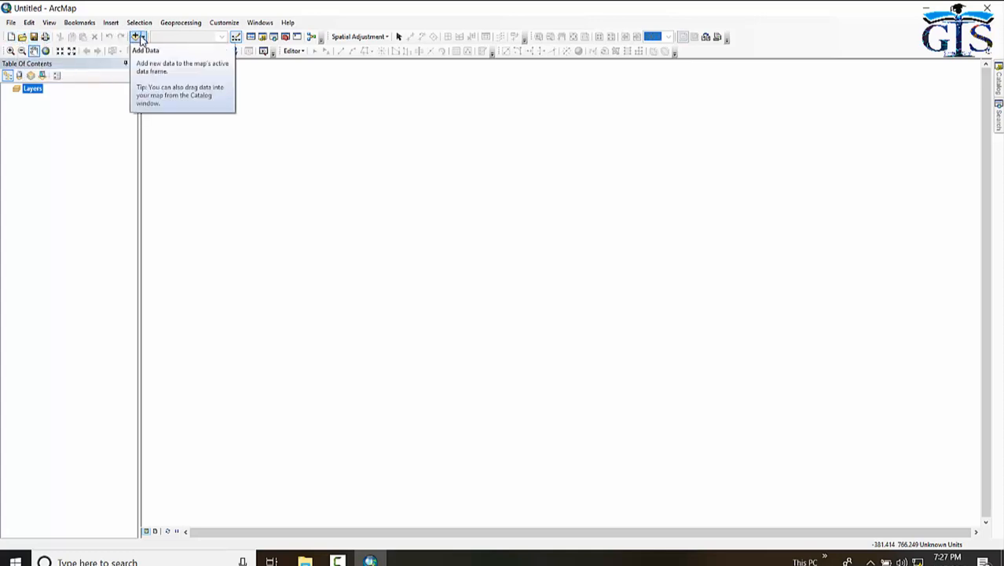
mouse_move(236, 37)
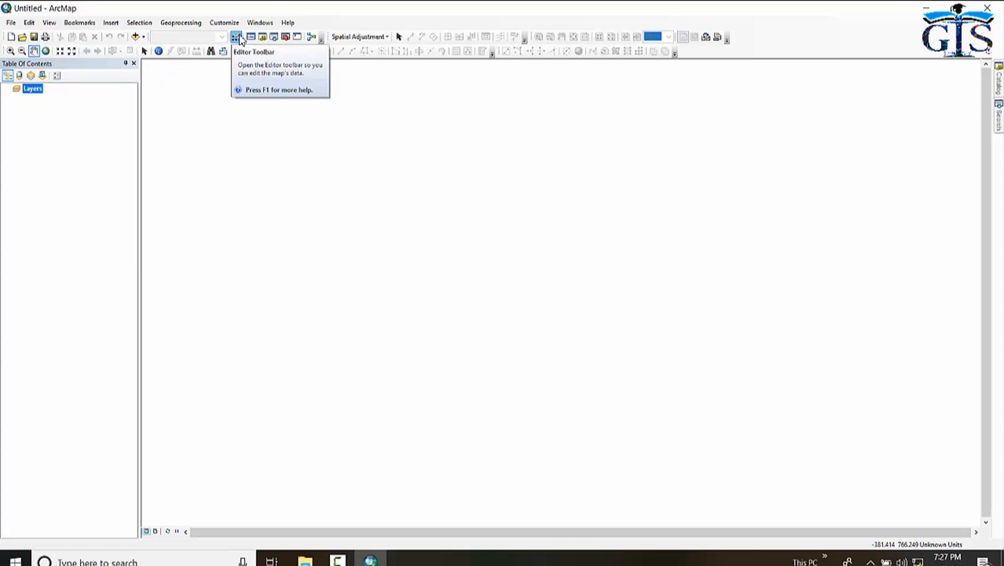
mouse_move(263, 37)
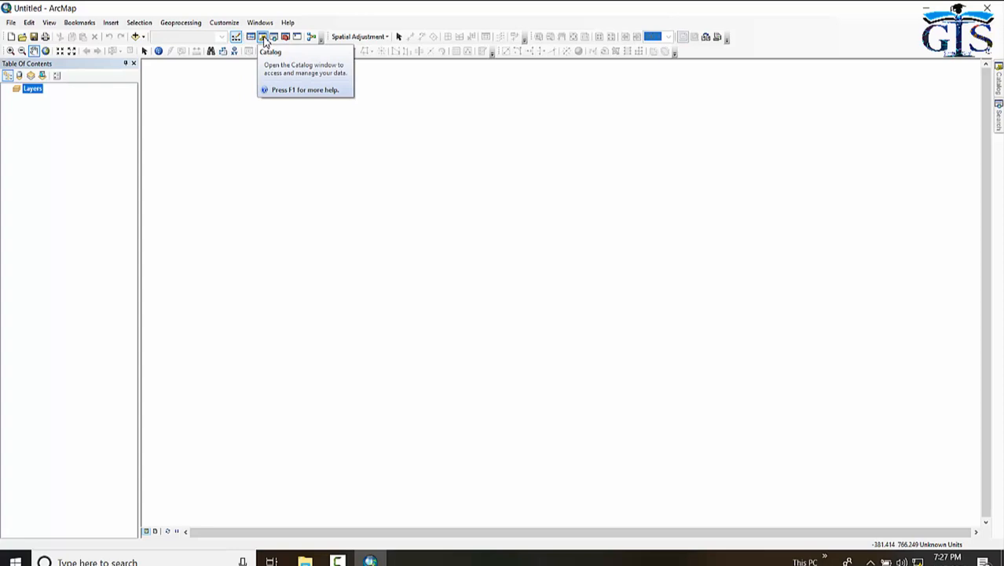
mouse_move(274, 37)
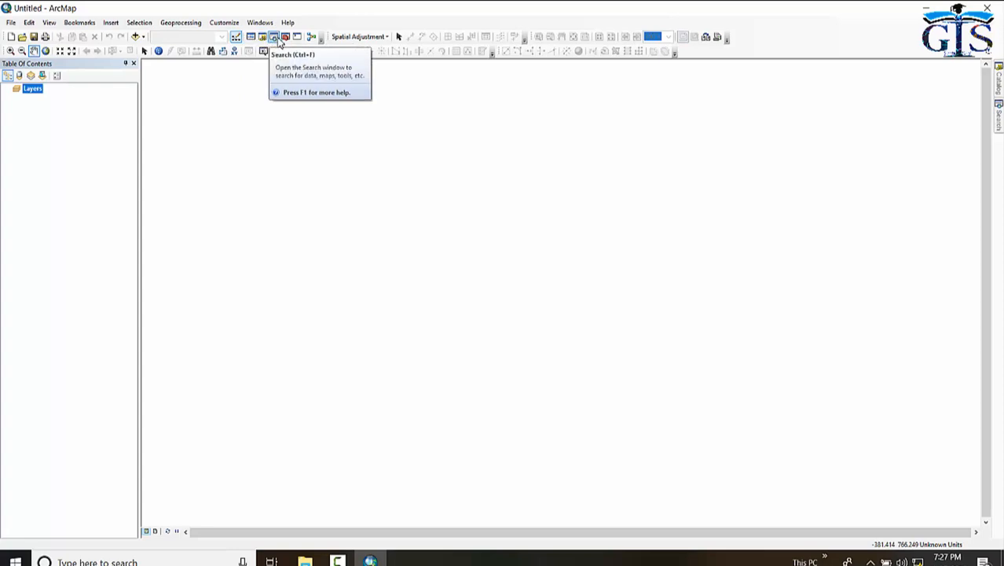
mouse_move(285, 37)
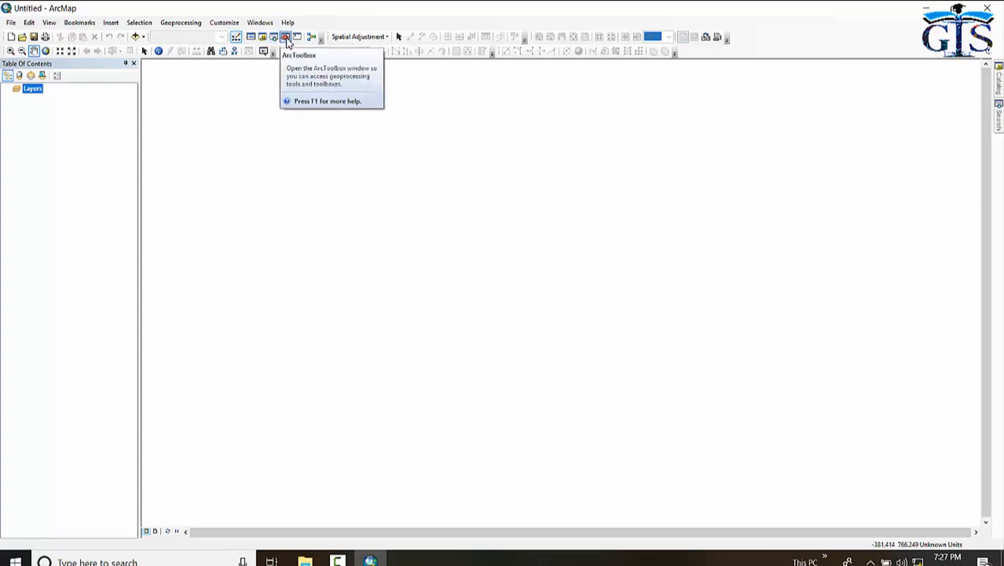
mouse_move(310, 37)
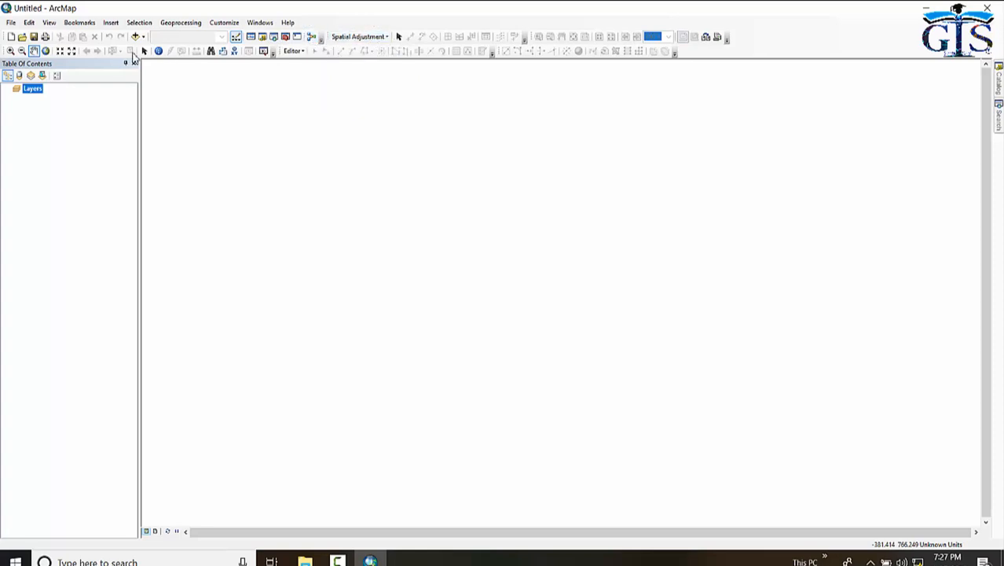
mouse_move(224, 22)
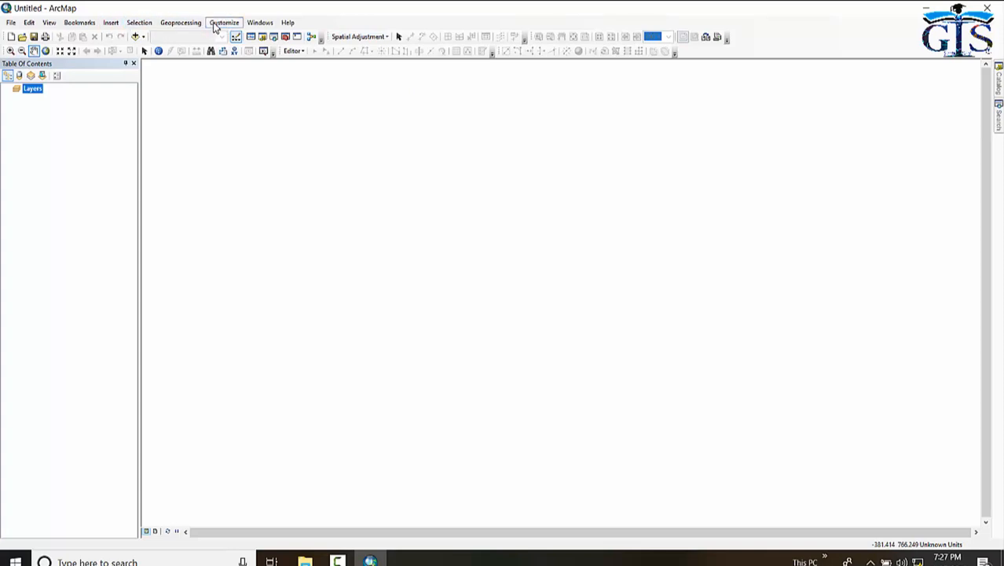
Step: Float the Editor toolbar over the map and open its Editor dropdown
left_click(236, 34)
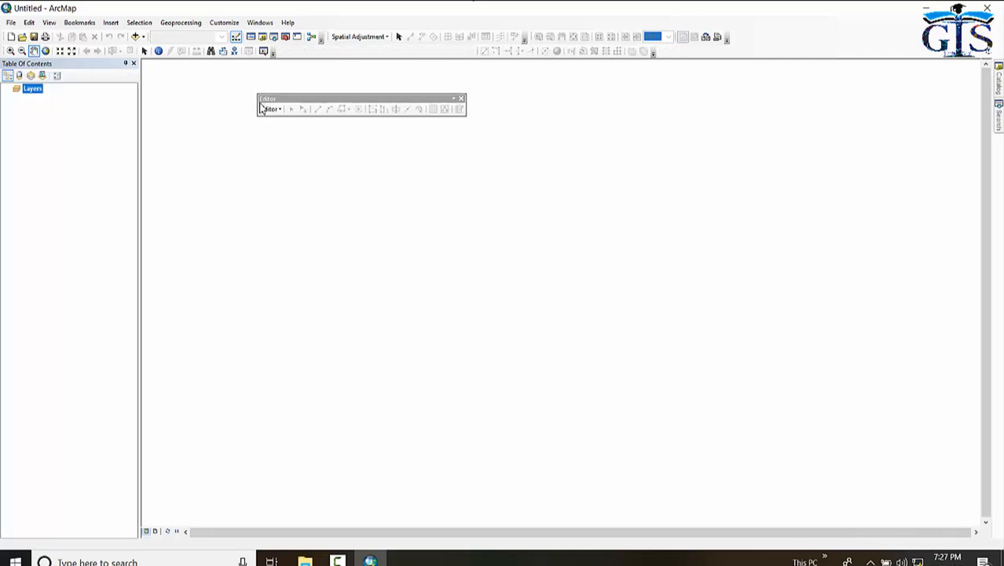
left_click(271, 109)
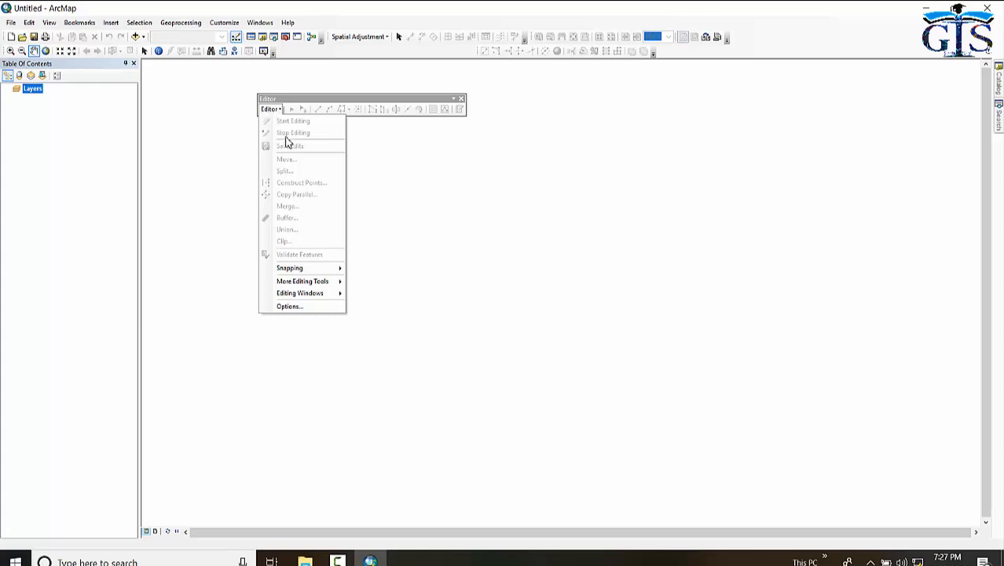
mouse_move(296, 225)
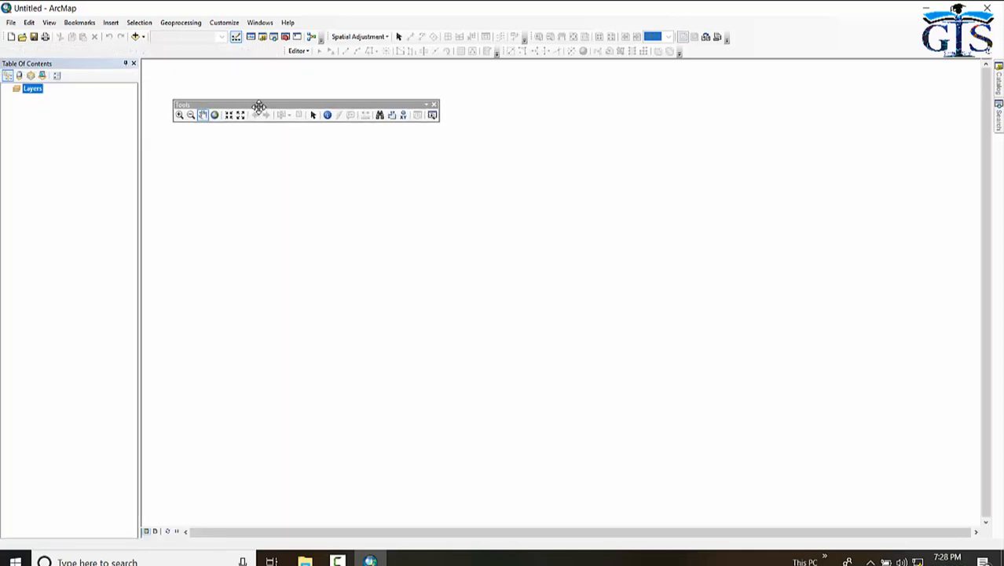
Step: Drag the floating Tools navigation toolbar to a new position
left_click_drag(259, 104, 235, 99)
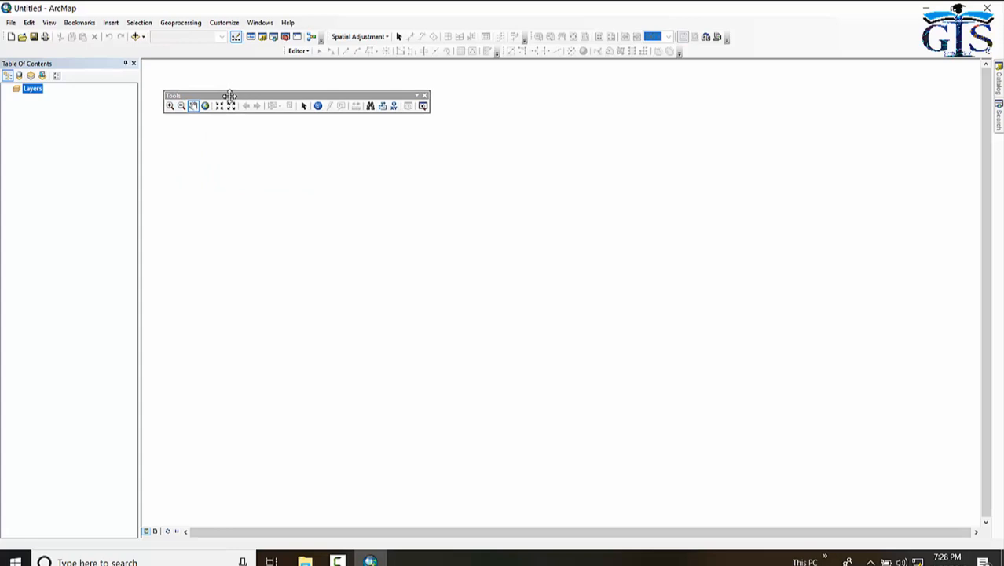
mouse_move(171, 105)
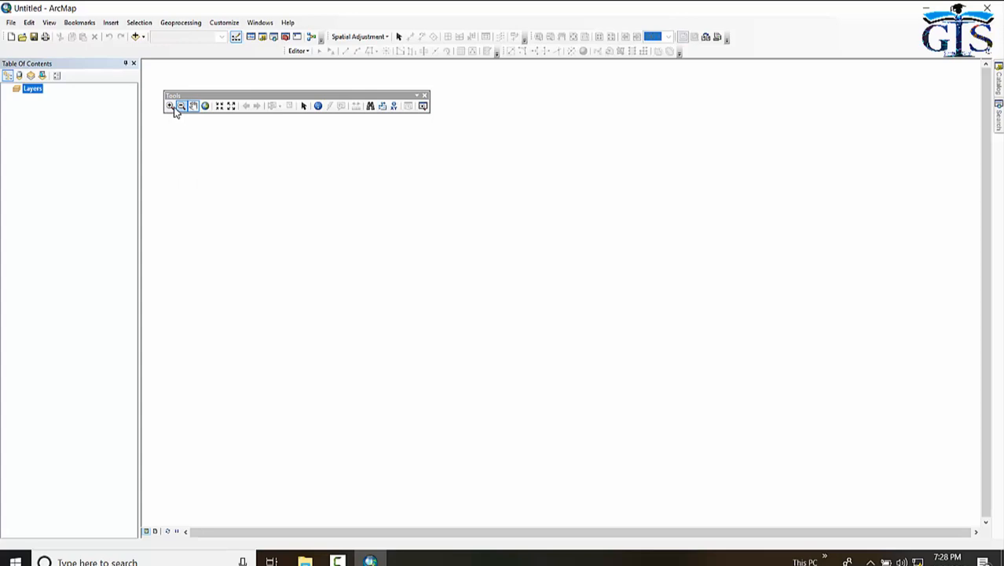
mouse_move(204, 105)
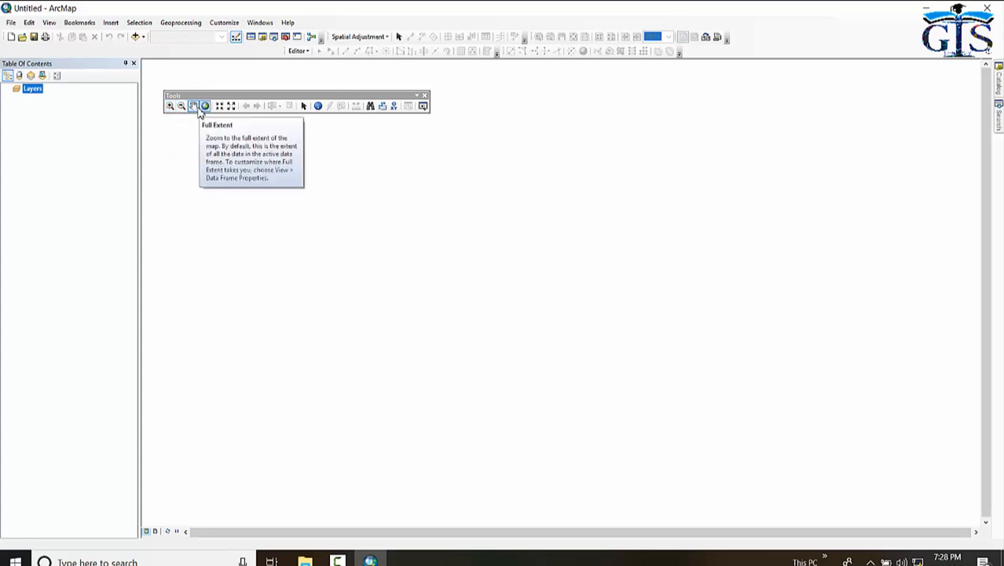
mouse_move(220, 107)
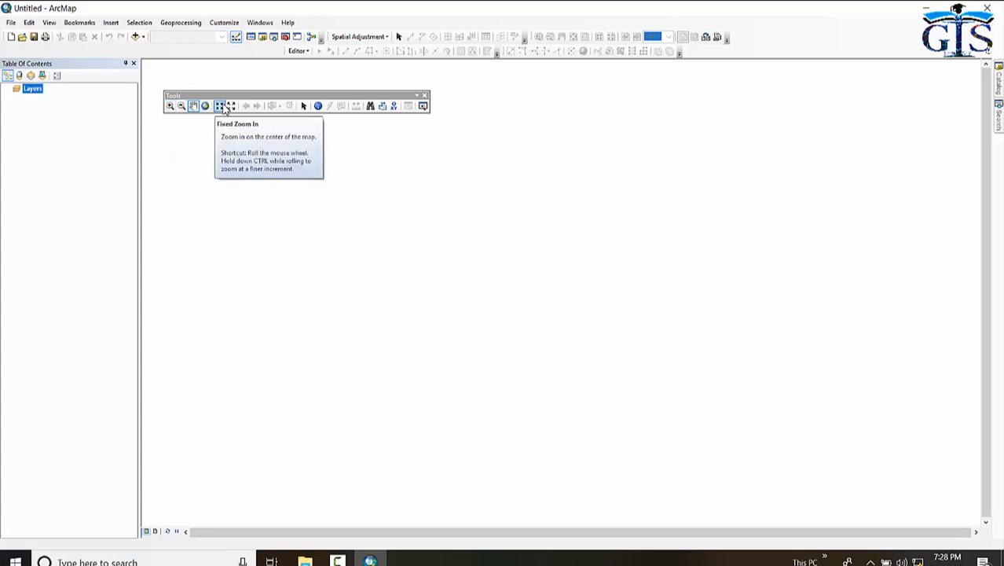
mouse_move(231, 105)
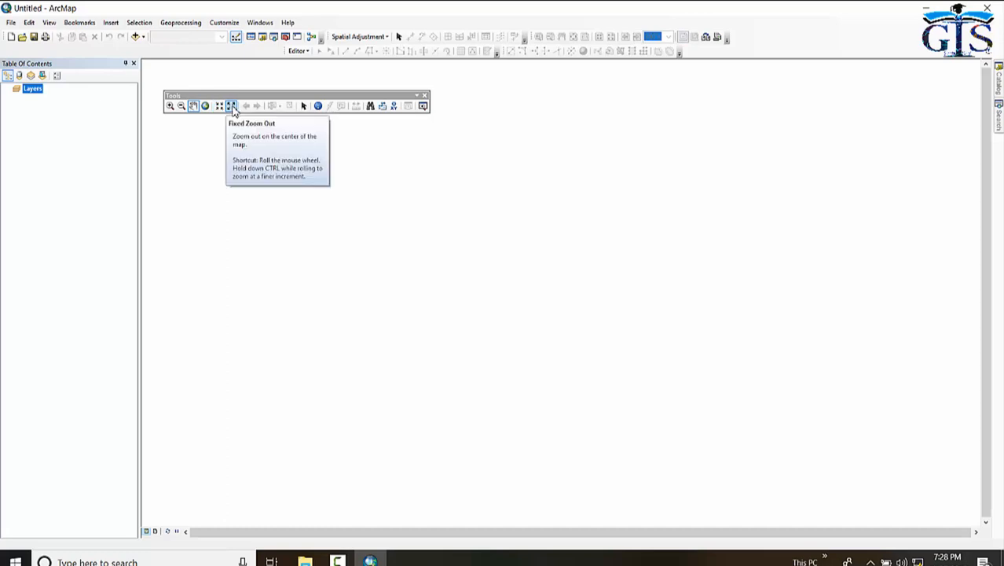
mouse_move(290, 106)
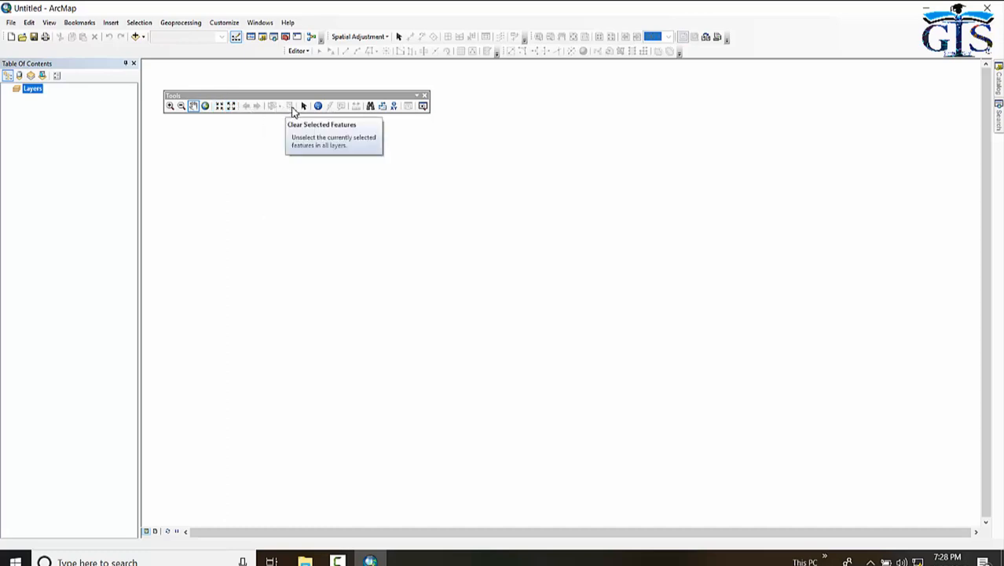
mouse_move(318, 106)
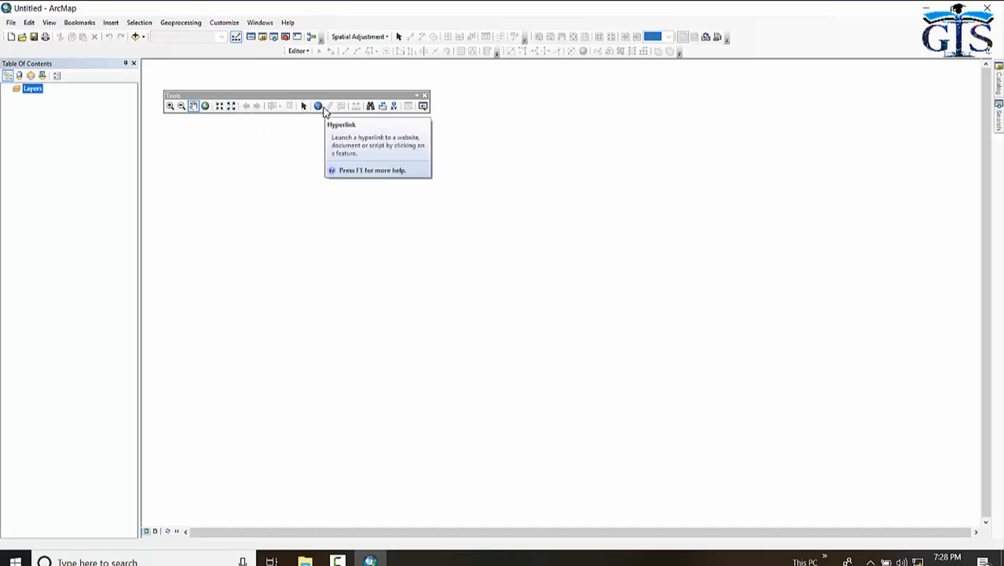
mouse_move(318, 106)
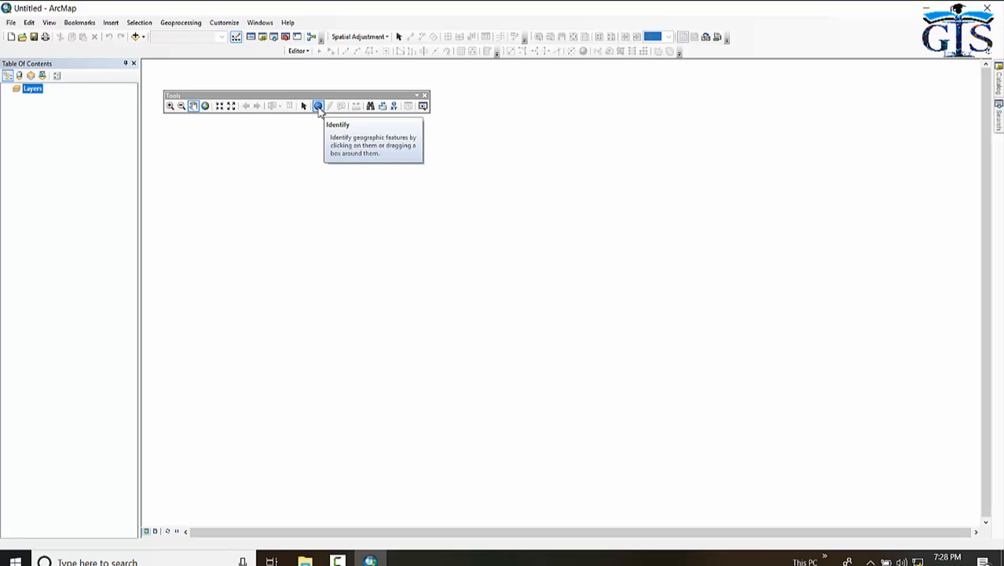
mouse_move(393, 106)
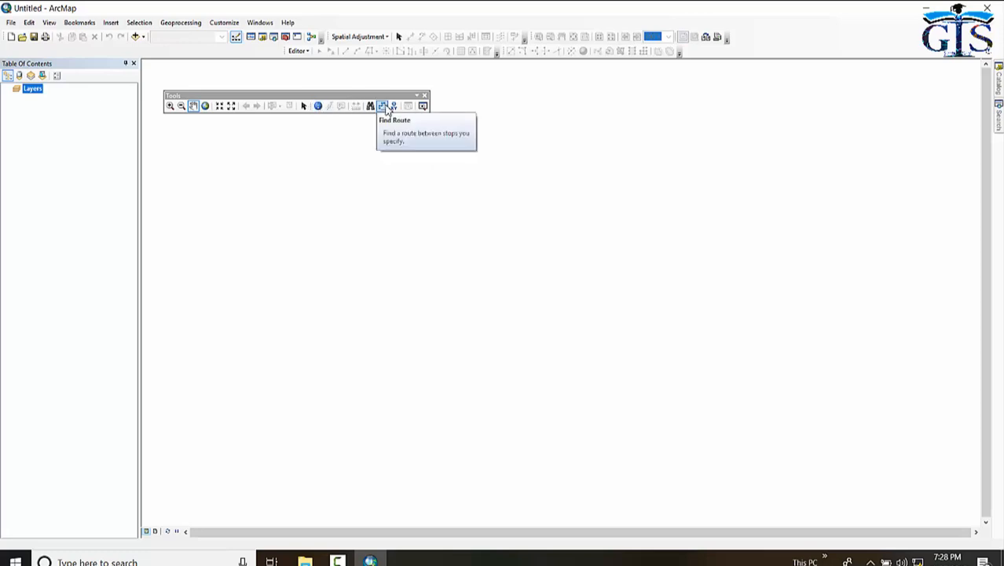
mouse_move(394, 105)
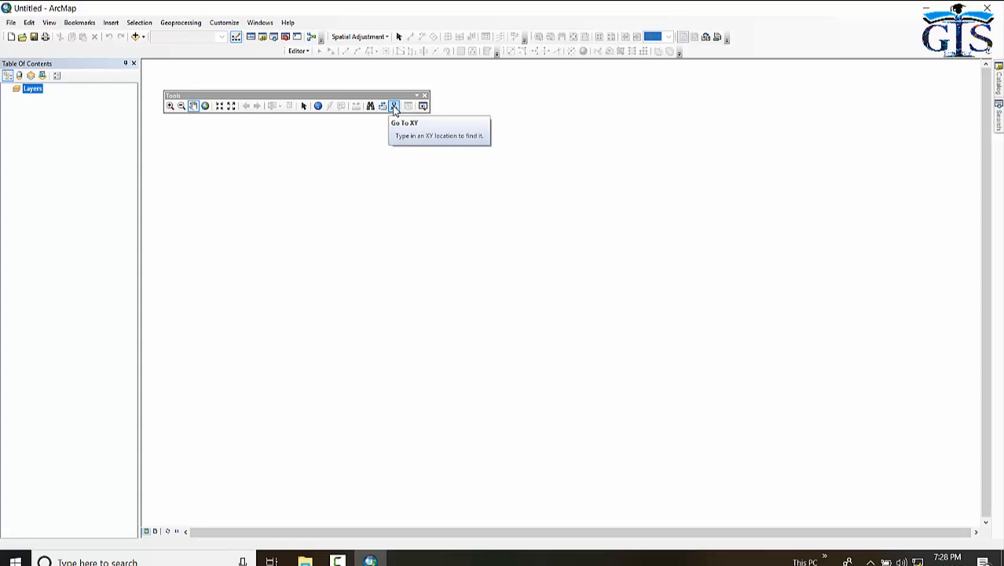
mouse_move(405, 101)
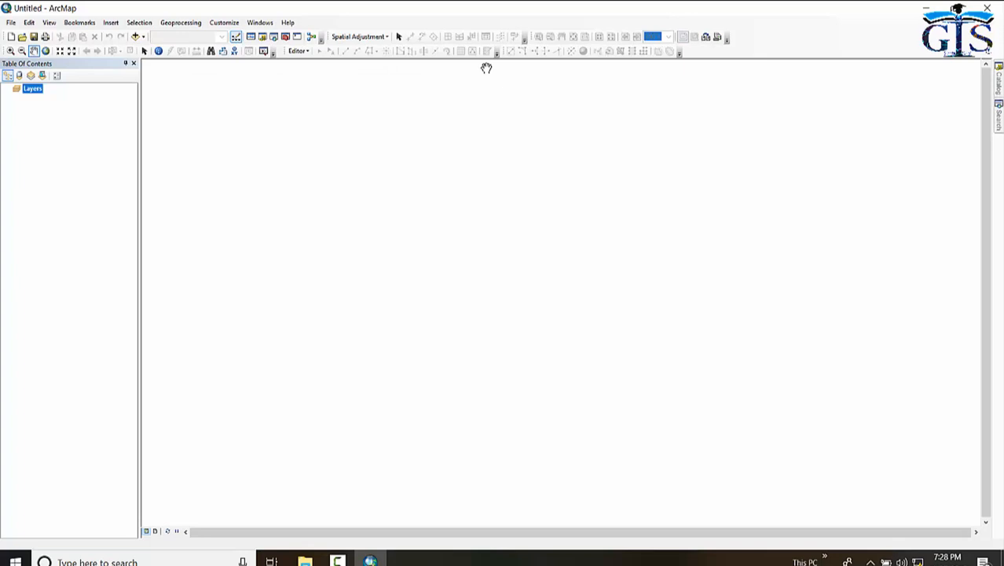
mouse_move(505, 54)
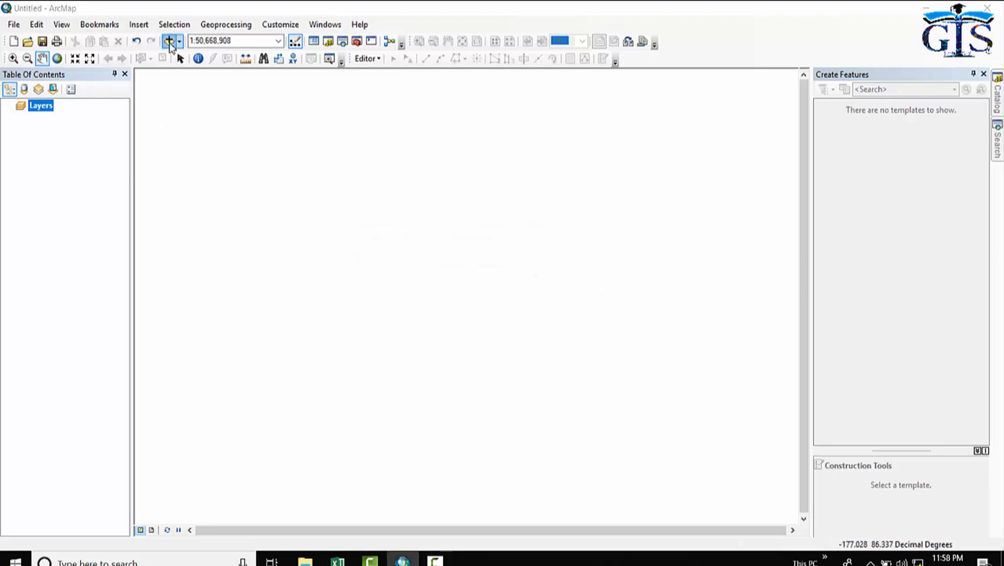
Step: Select the USA_State.shp shapefile in the Add Data dialog
left_click(169, 41)
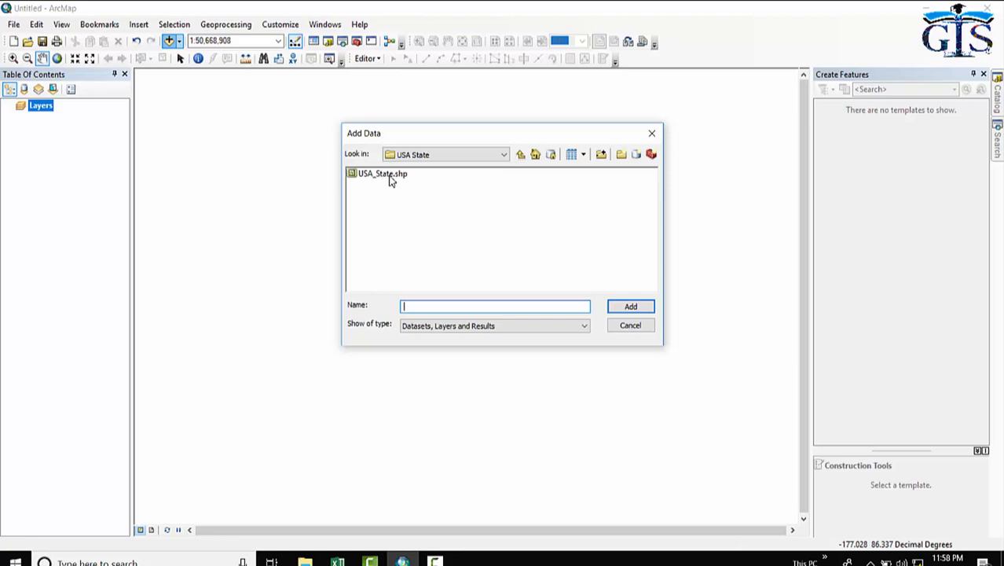
mouse_move(380, 187)
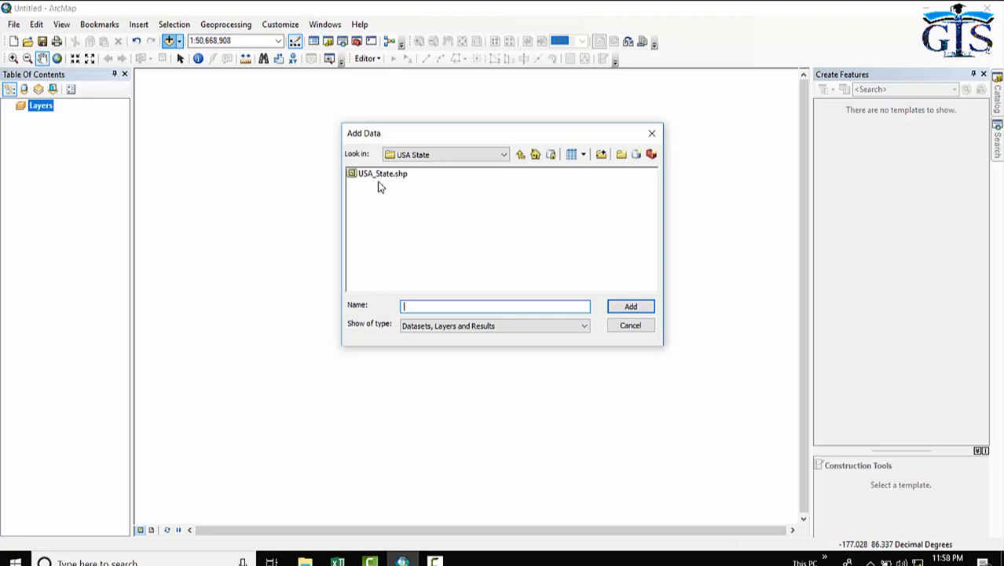
mouse_move(401, 185)
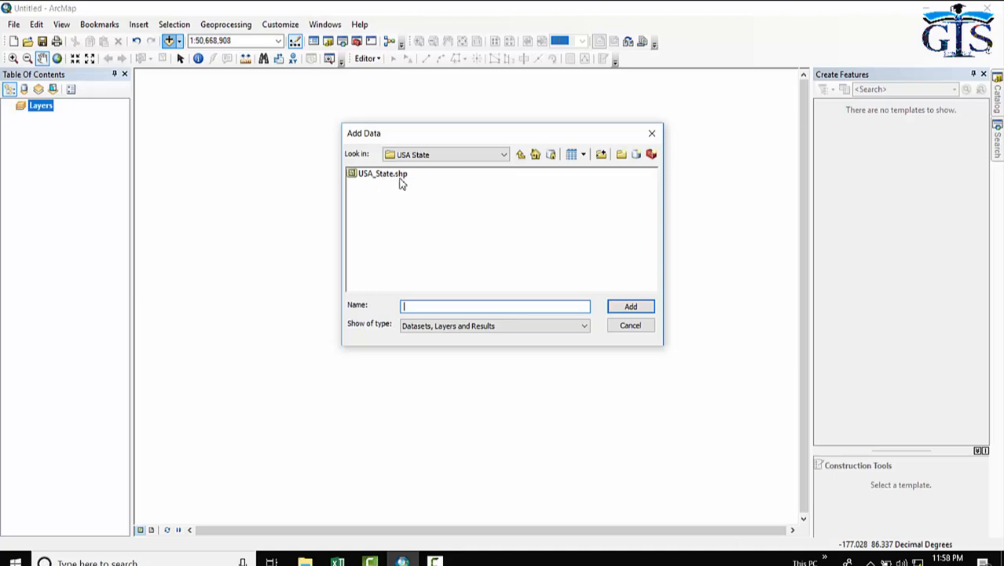
mouse_move(397, 185)
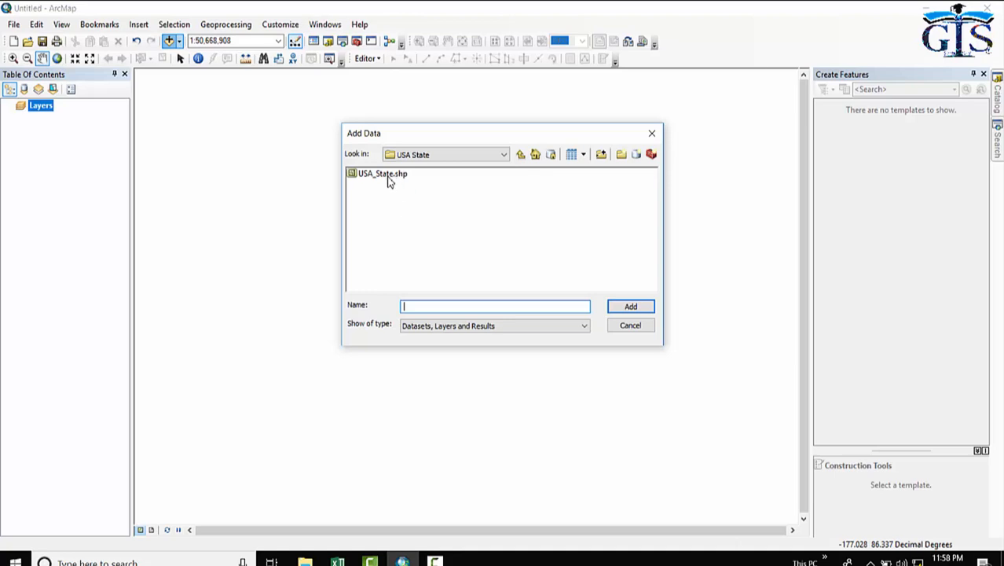
left_click(381, 172)
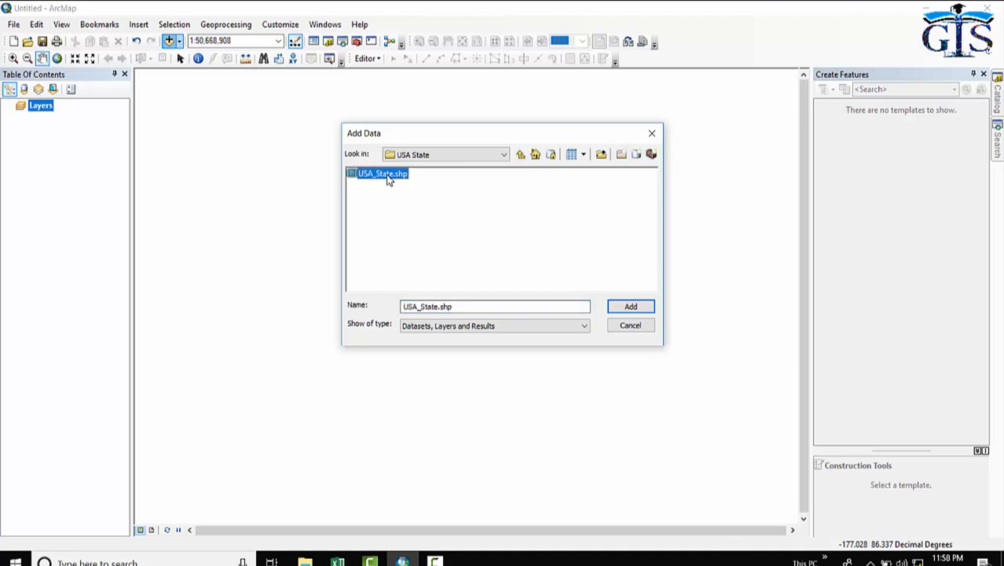
mouse_move(630, 307)
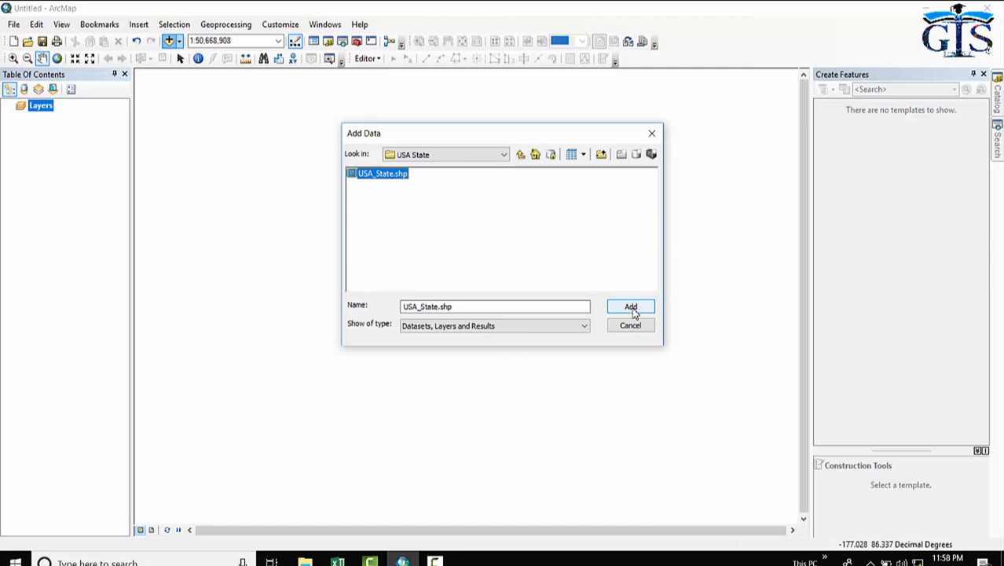
Step: Load USA_State.shp so the US states, including Alaska and Hawaii, draw on the map
left_click(630, 306)
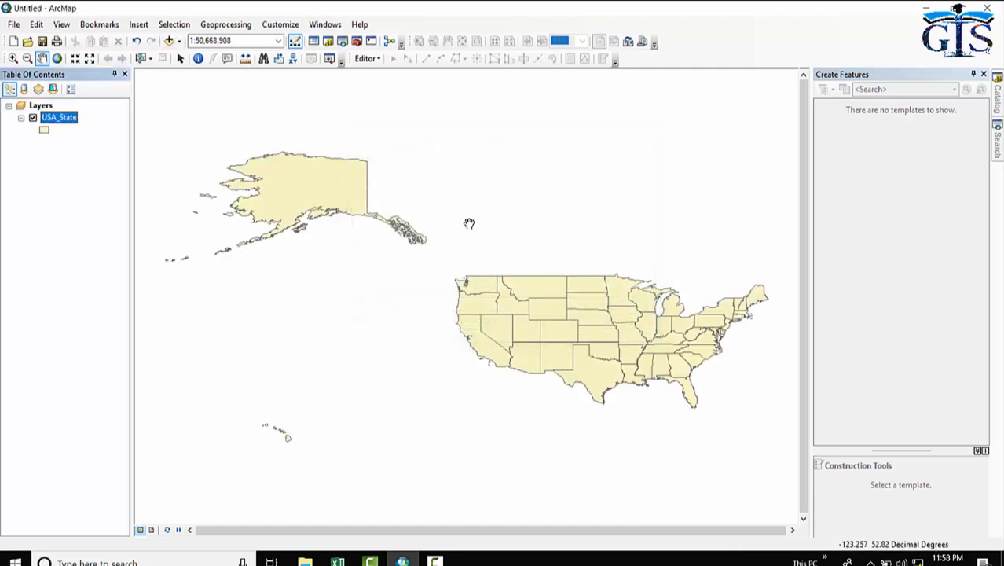
mouse_move(225, 295)
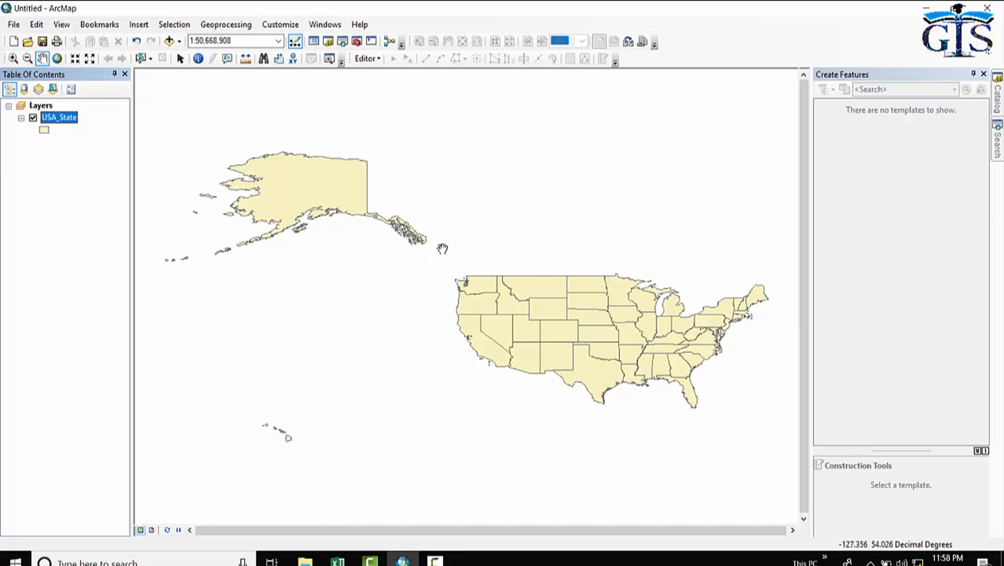
mouse_move(223, 143)
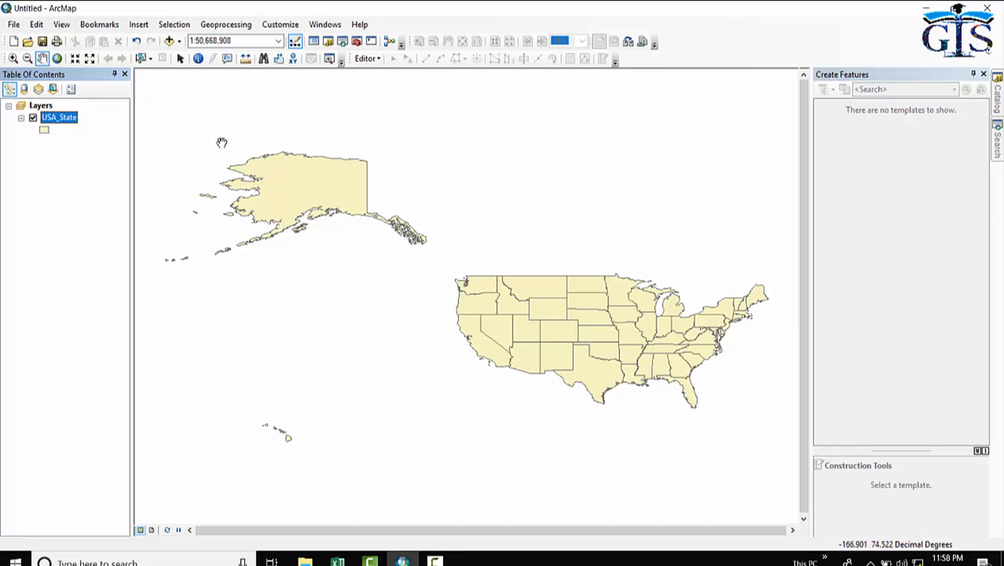
mouse_move(350, 268)
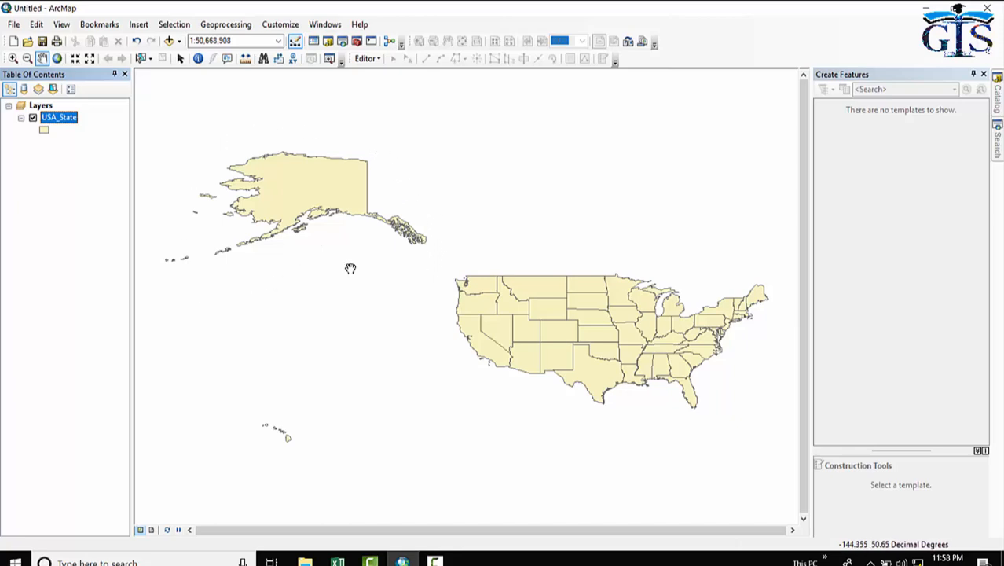
mouse_move(379, 271)
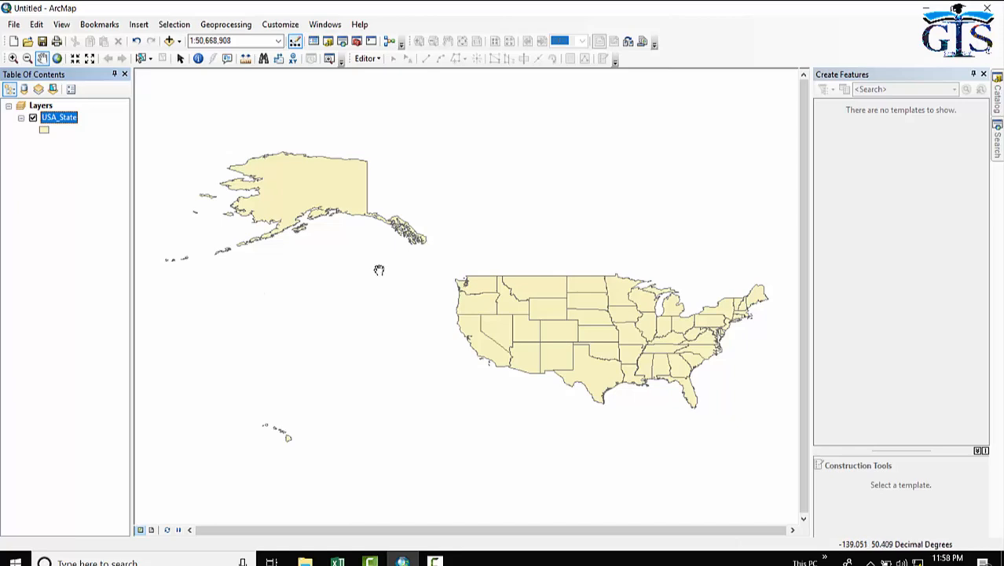